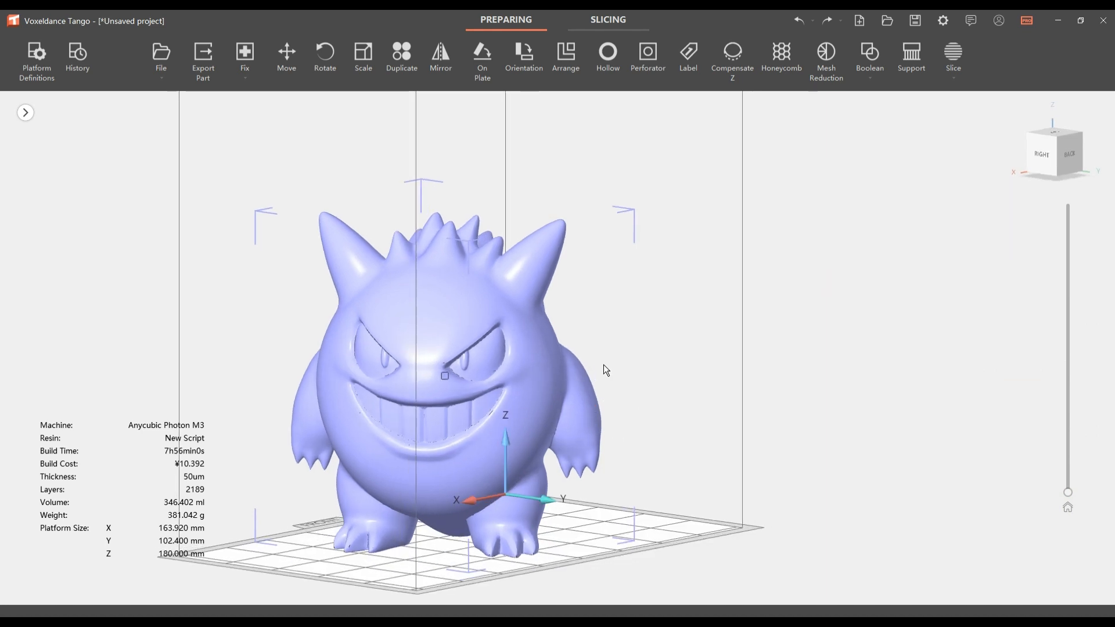
Step: Hollow the selected figure with 1.6 mm walls, infill lattice toggled on then off before applying
{"action": "left_click", "coordinate": [392, 291]}
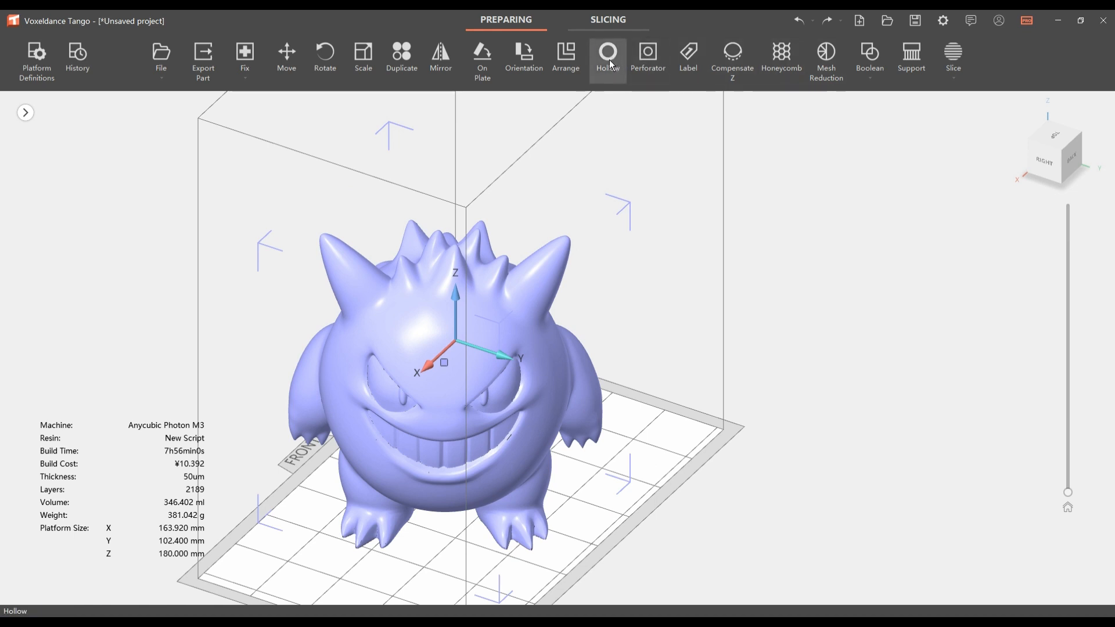
{"action": "left_click", "coordinate": [607, 57]}
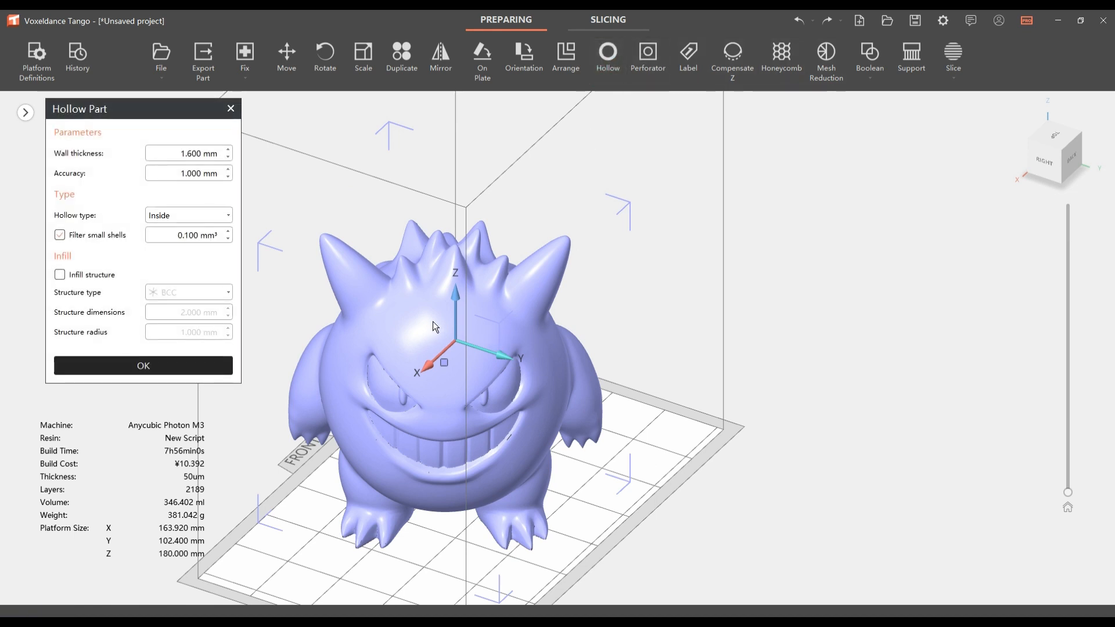
{"action": "mouse_move", "coordinate": [435, 326]}
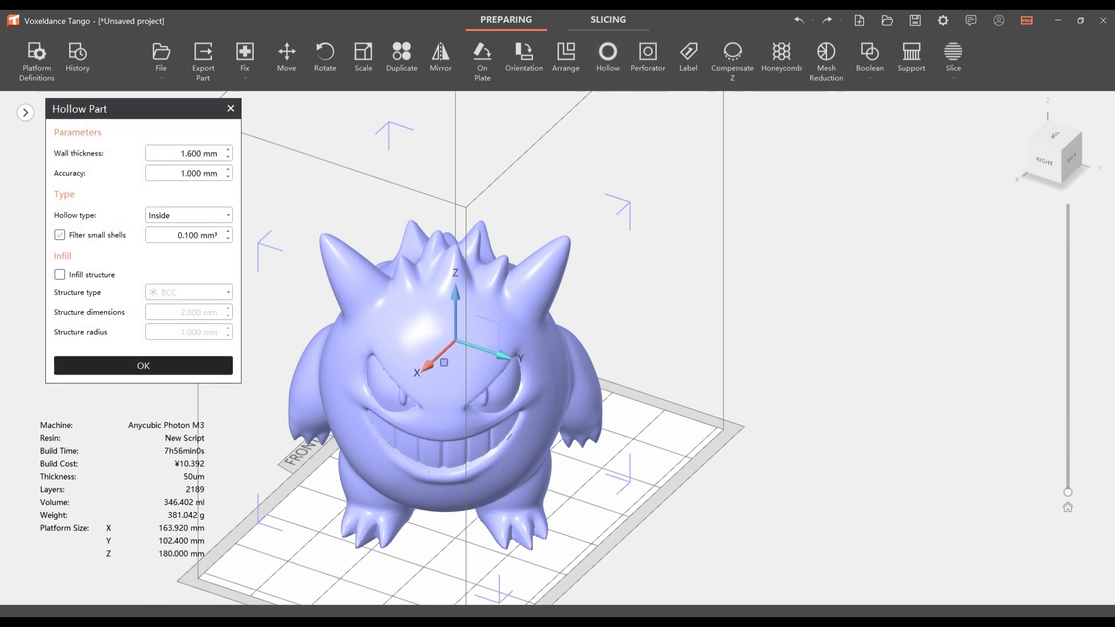
{"action": "left_click", "coordinate": [59, 275]}
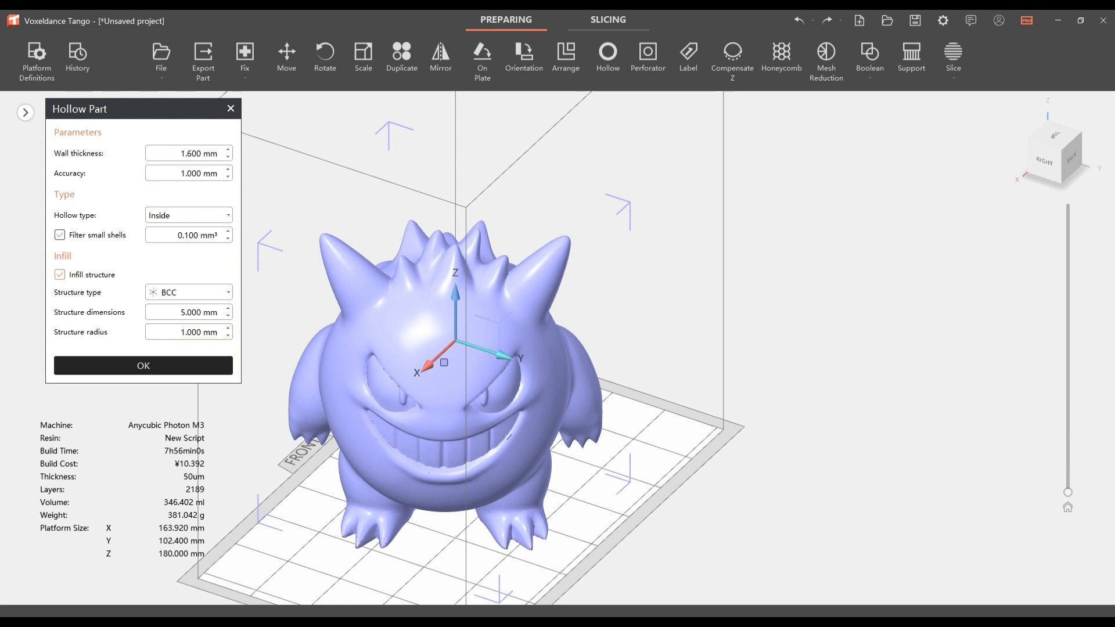
{"action": "left_click", "coordinate": [59, 275]}
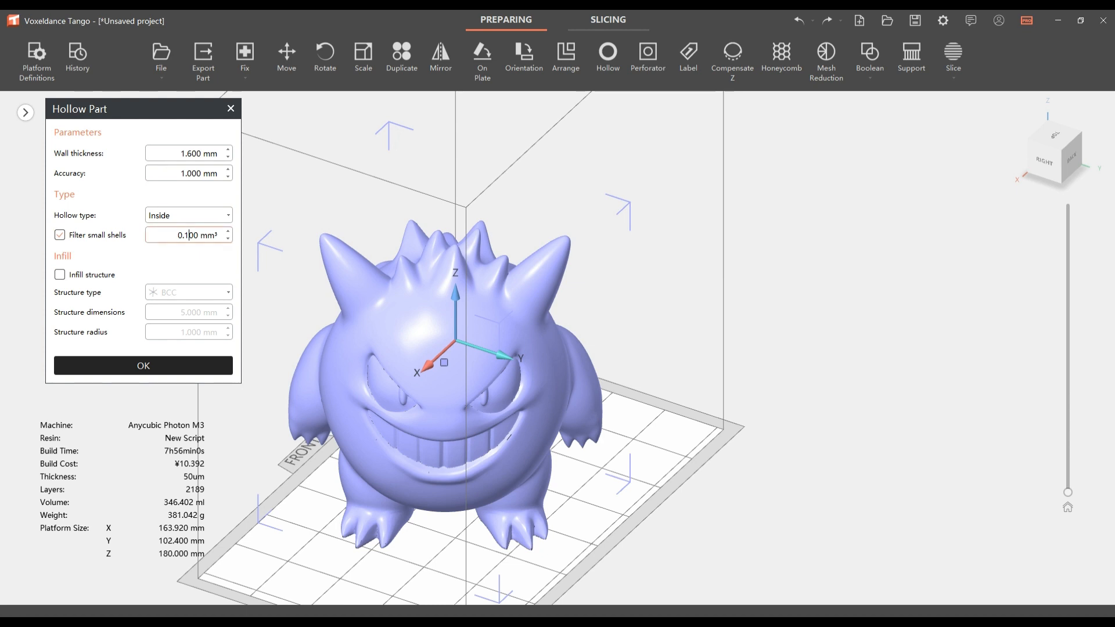
{"action": "mouse_move", "coordinate": [255, 257]}
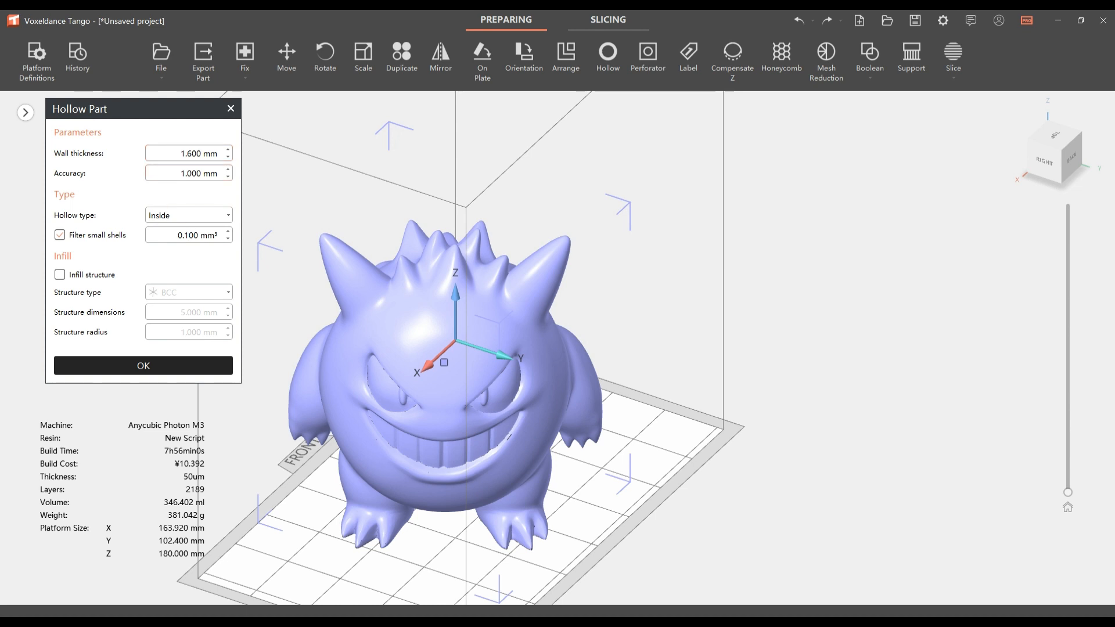
{"action": "left_click", "coordinate": [143, 366]}
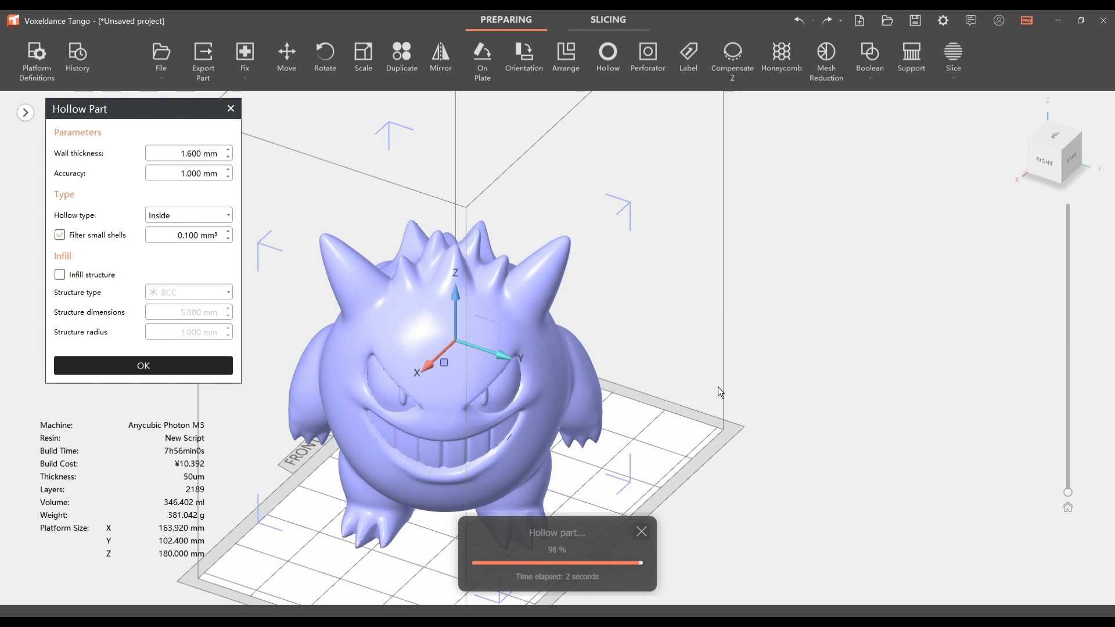
Step: Undo the hollowing so the figure returns to a solid 346.402 ml
{"action": "left_click", "coordinate": [141, 366]}
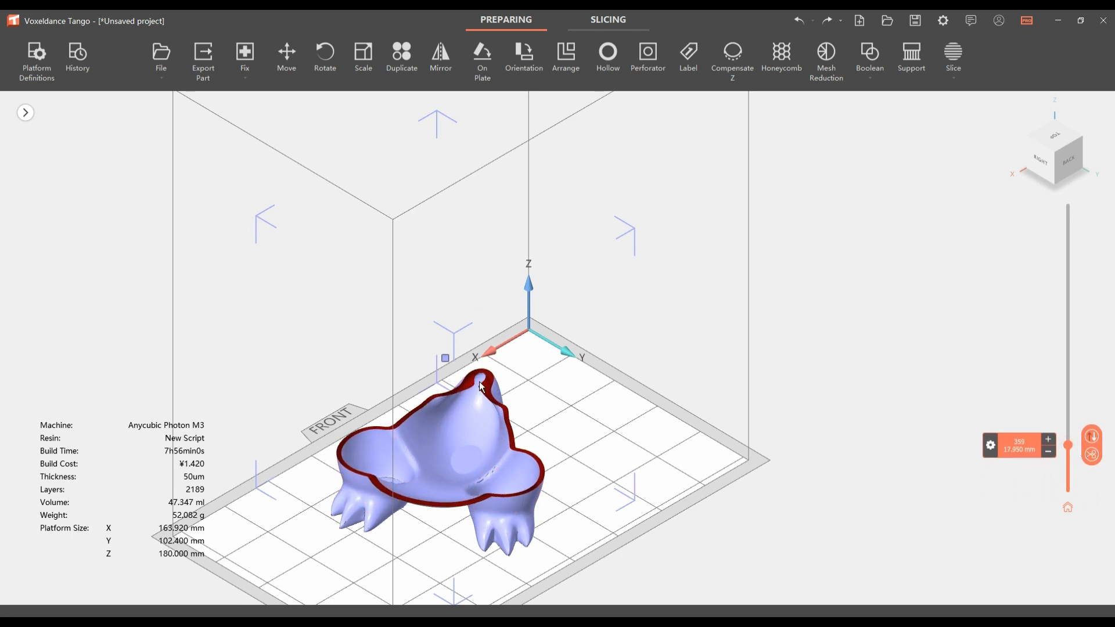
{"action": "mouse_move", "coordinate": [1055, 443]}
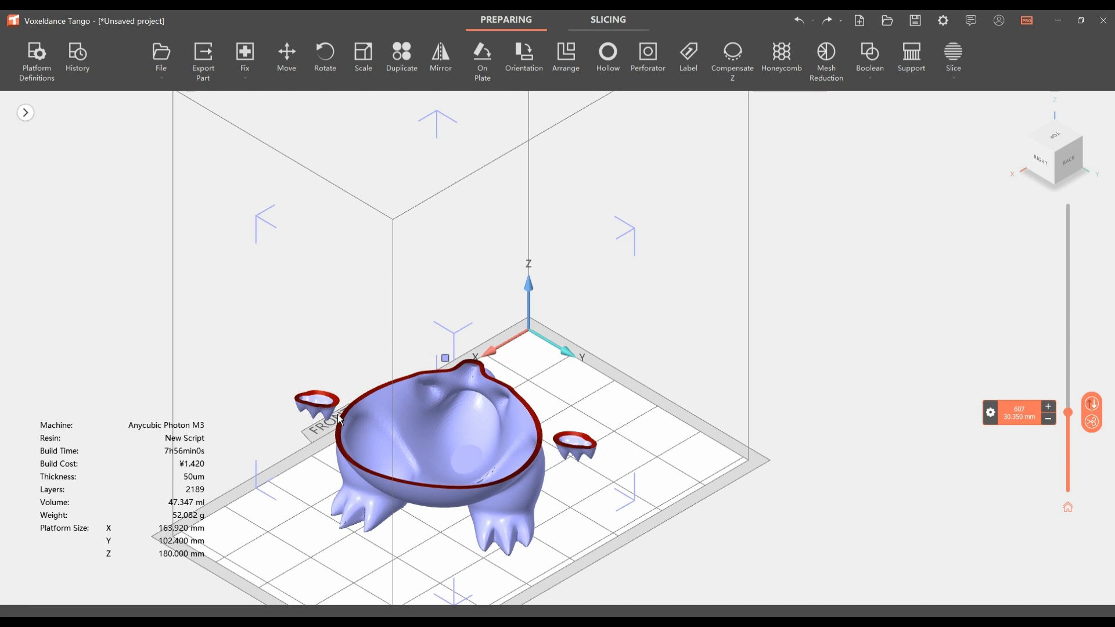
{"action": "mouse_move", "coordinate": [936, 353]}
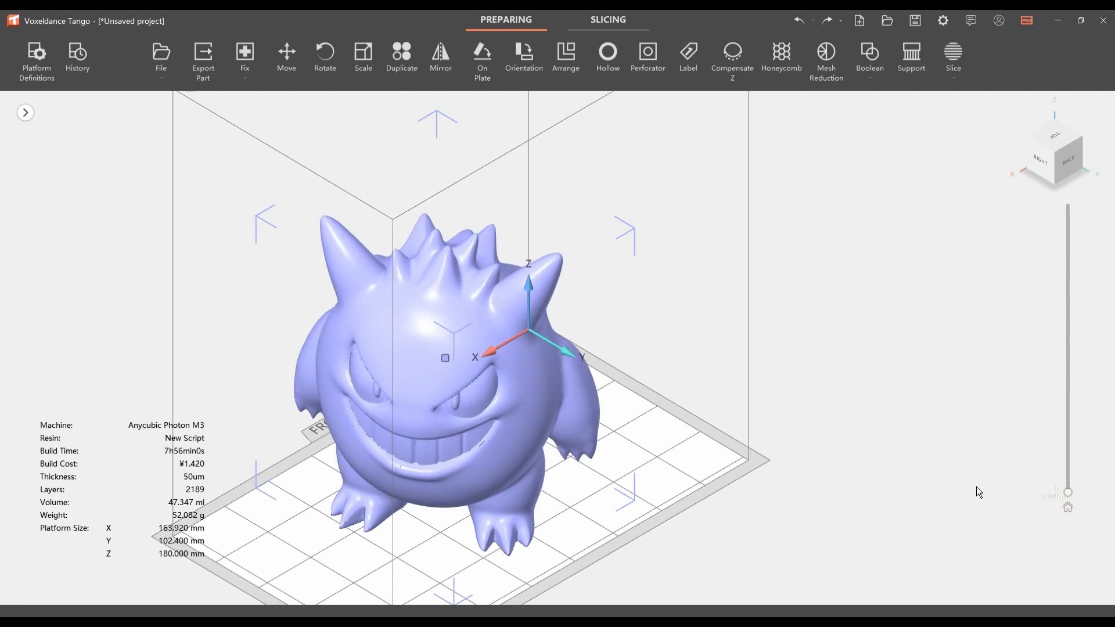
{"action": "mouse_move", "coordinate": [638, 451]}
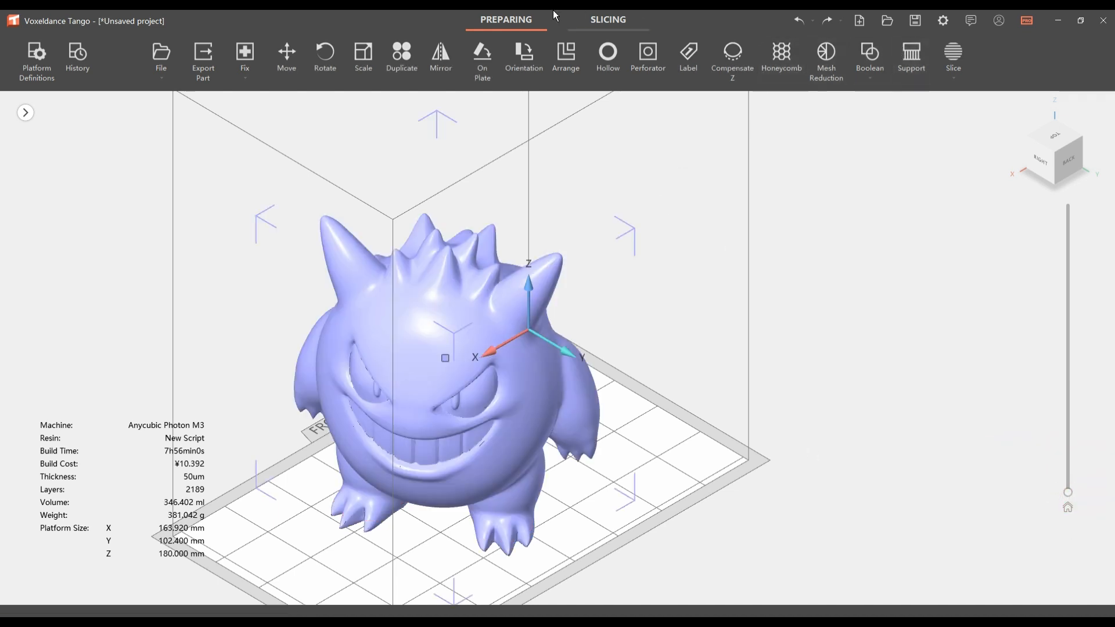
Step: Re-hollow the figure with Infill structure enabled as a 5 mm BCC lattice of 1 mm radius
{"action": "left_click", "coordinate": [607, 58]}
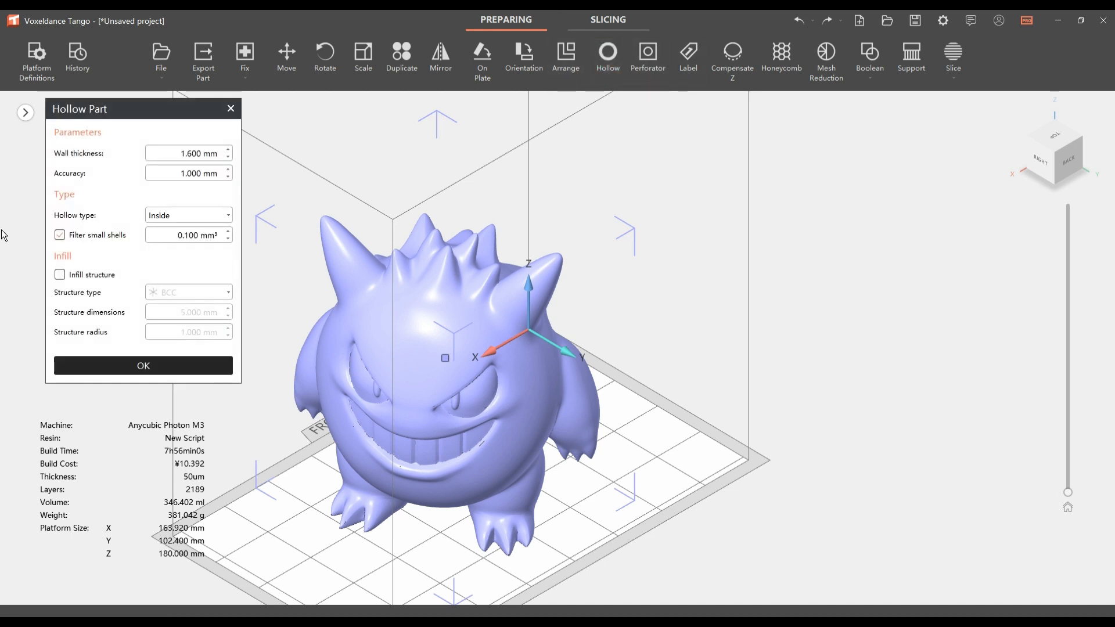
{"action": "left_click", "coordinate": [60, 274]}
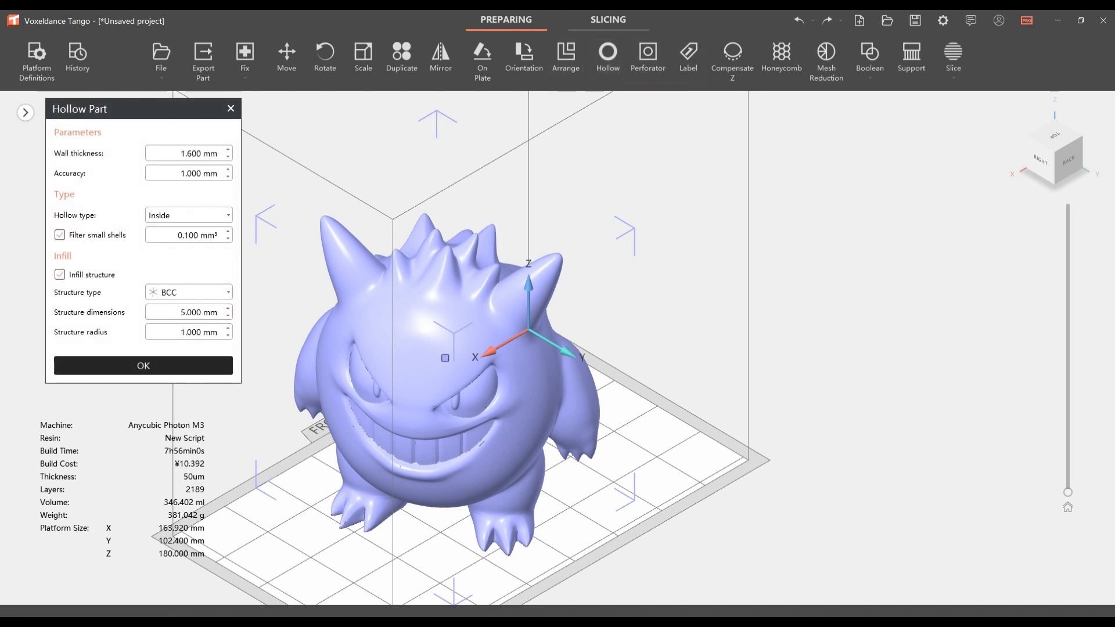
{"action": "left_click", "coordinate": [143, 365]}
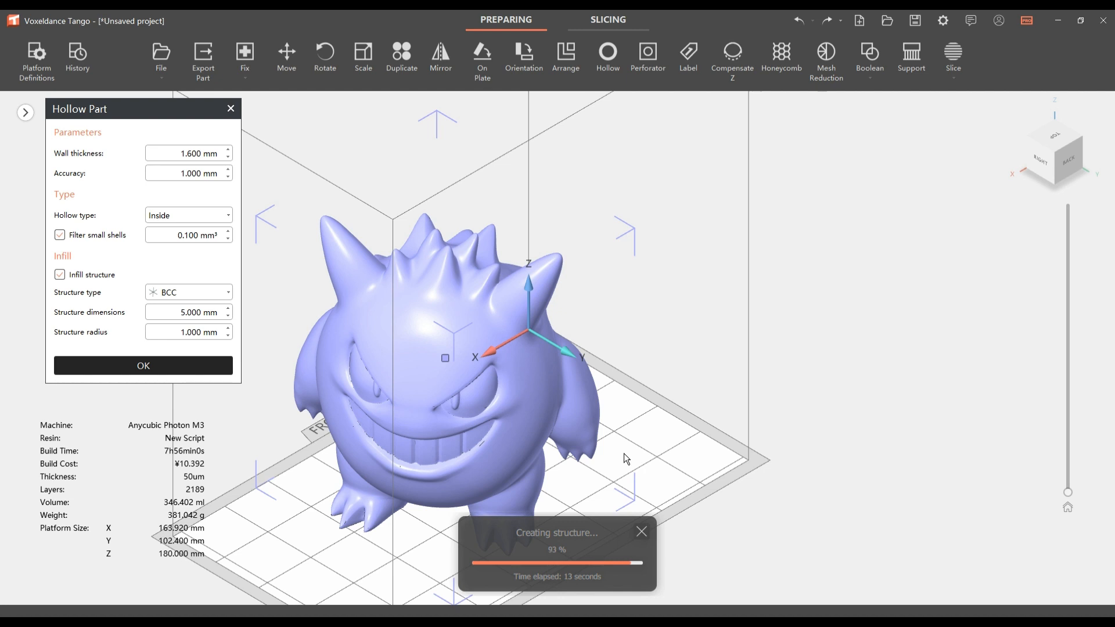
Step: Undo the BCC-lattice hollow, restoring the solid 346.4 ml figure, and deselect it
{"action": "left_click", "coordinate": [143, 366]}
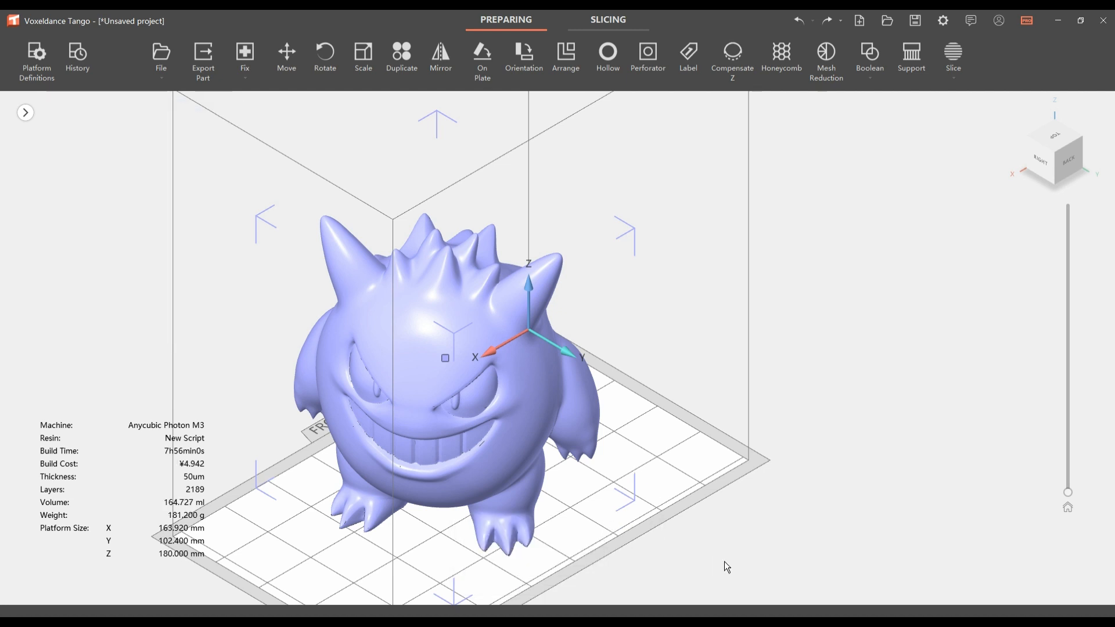
{"action": "mouse_move", "coordinate": [1069, 496]}
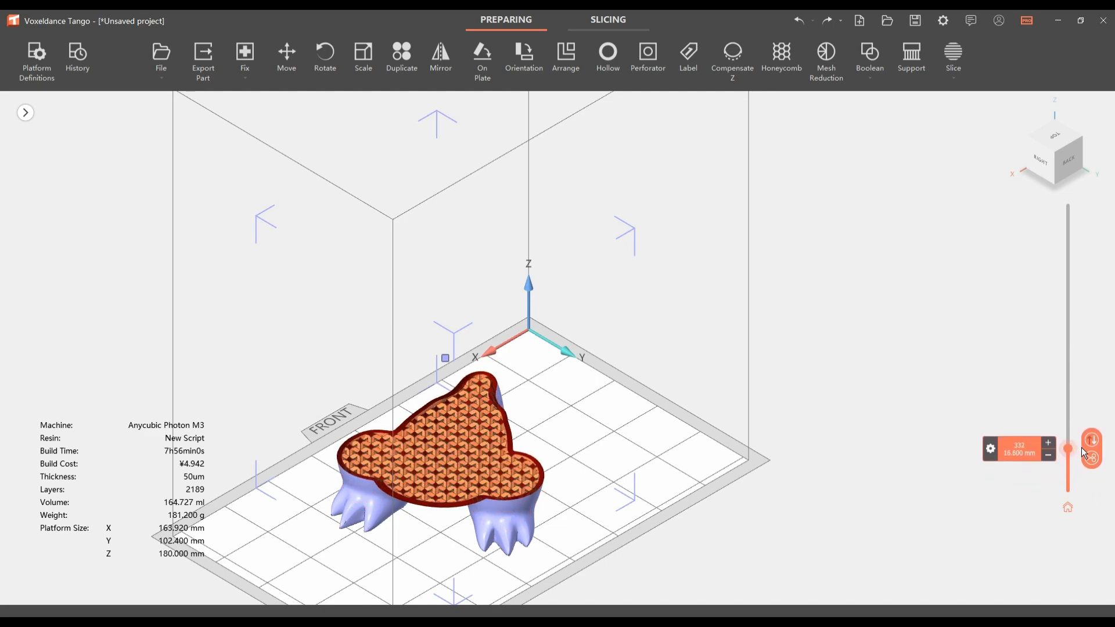
{"action": "scroll", "scroll_direction": "up", "scroll_amount": 3}
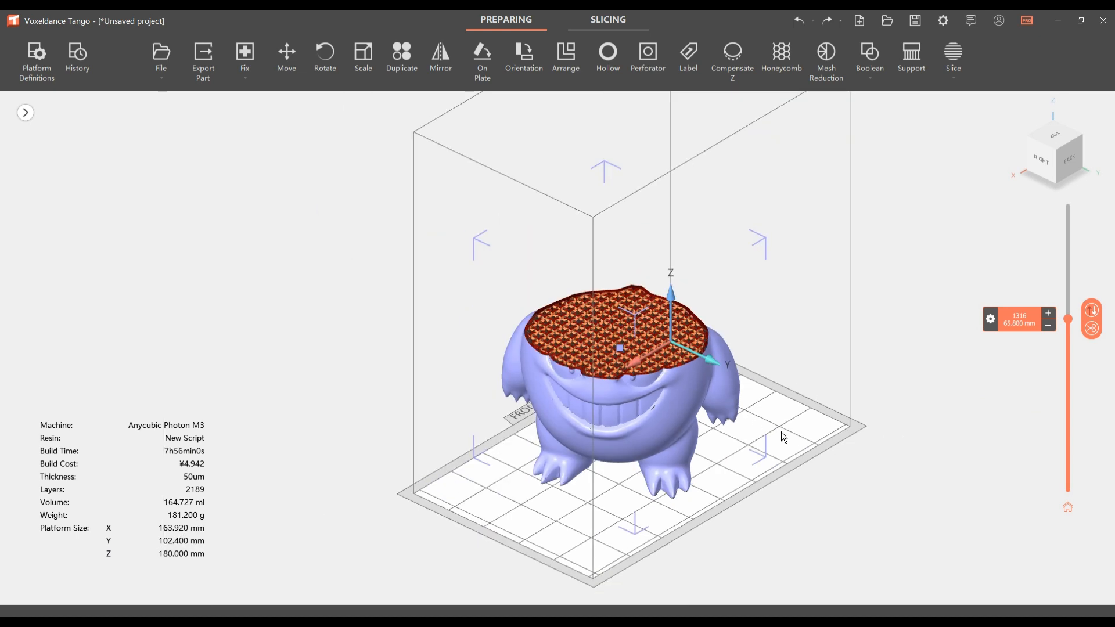
{"action": "left_click", "coordinate": [791, 498]}
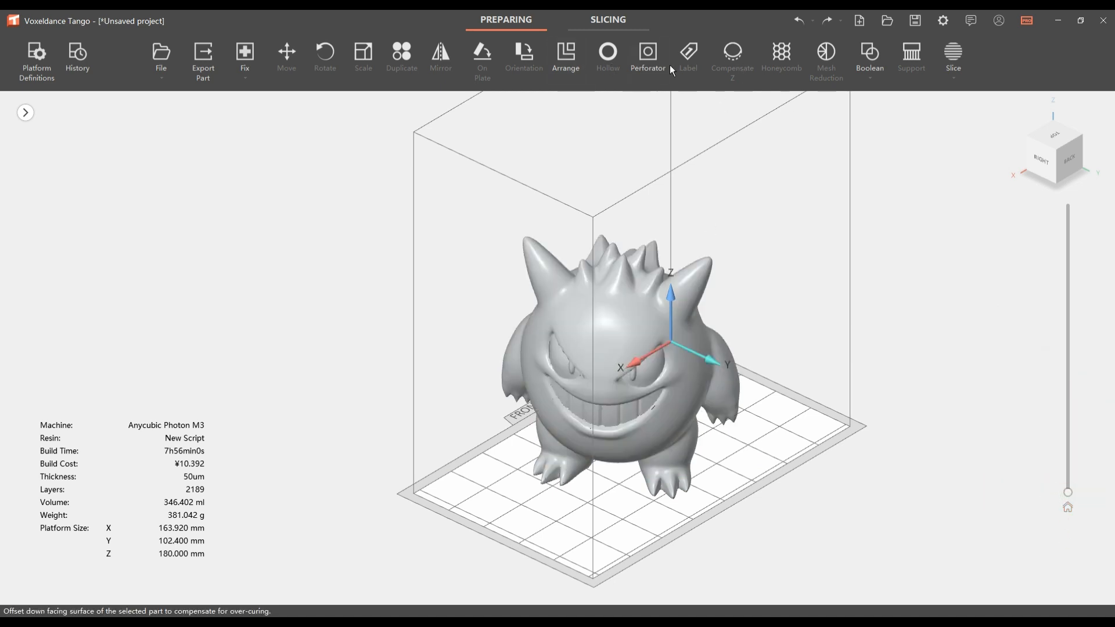
Step: Hollow the figure once more without infill, reducing it to 47.347 ml
{"action": "left_click", "coordinate": [608, 57]}
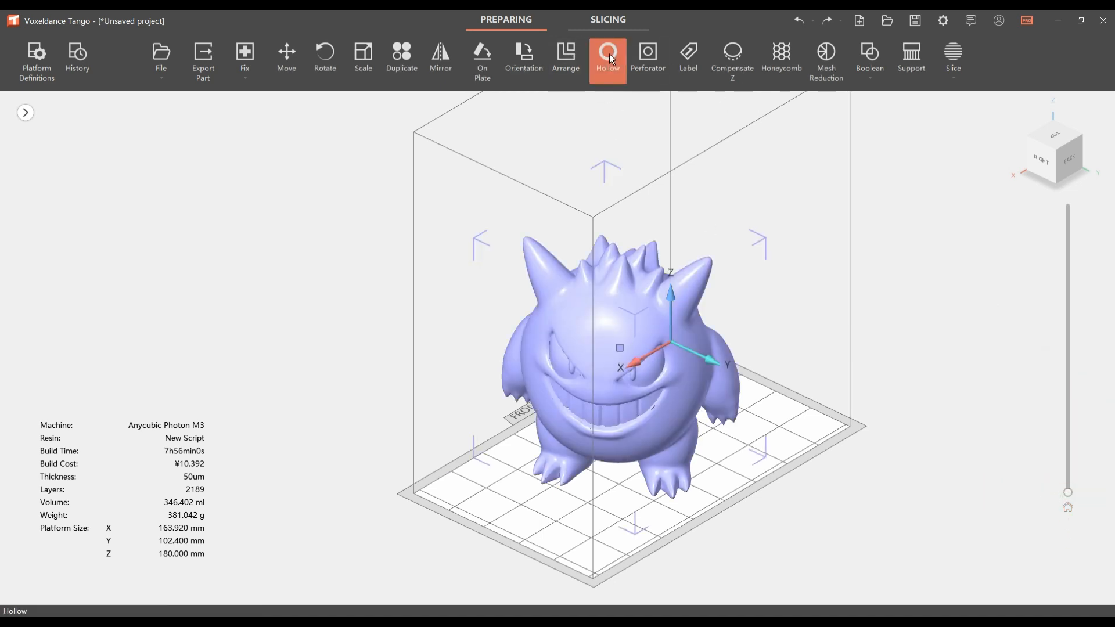
{"action": "left_click", "coordinate": [606, 57]}
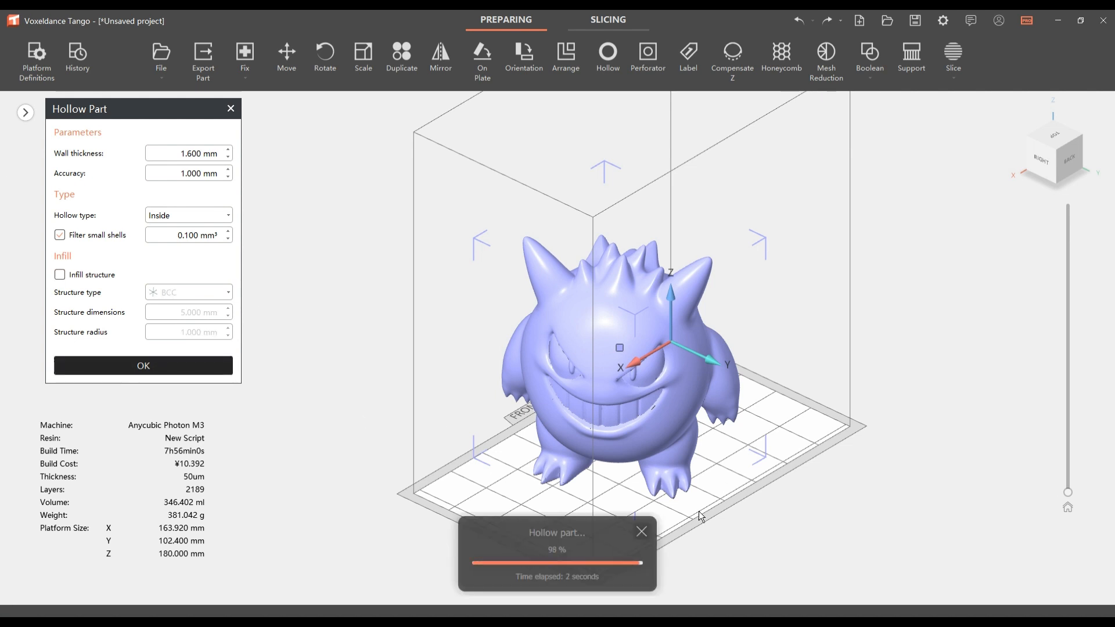
{"action": "left_click", "coordinate": [143, 366]}
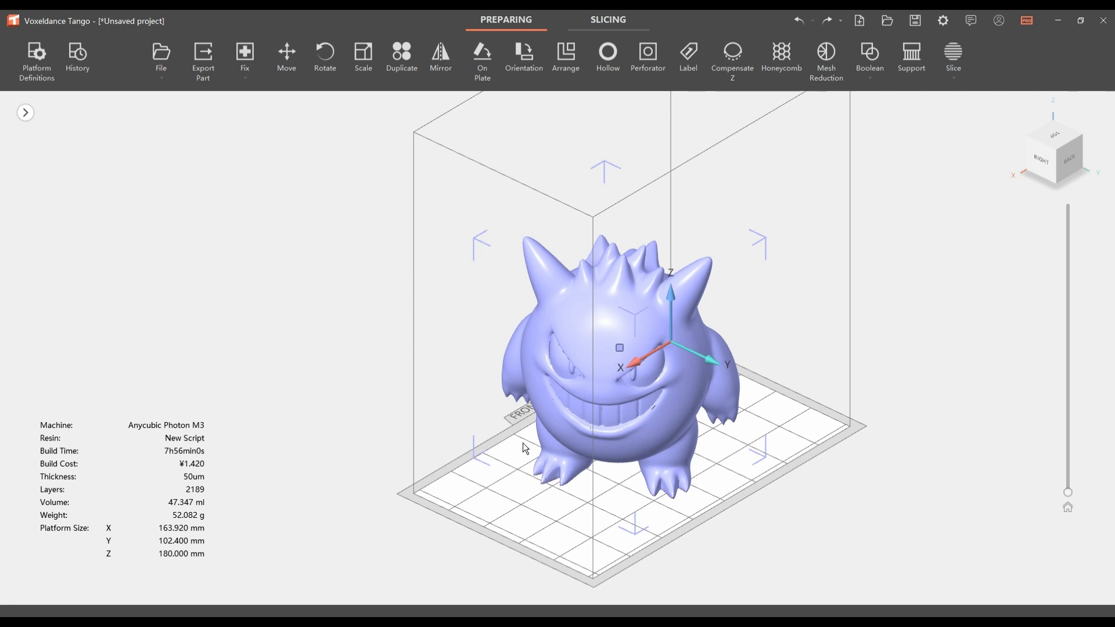
{"action": "mouse_move", "coordinate": [693, 441]}
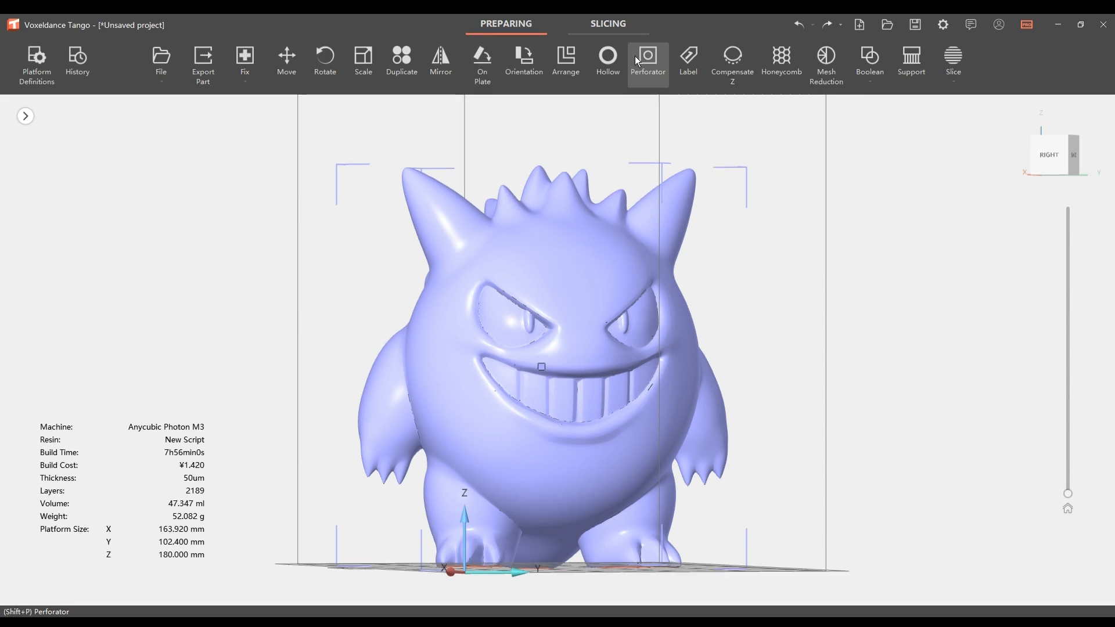
Step: In the Perforator, choose round holes rather than slots and set the outer radius r1 to 4 mm
{"action": "left_click", "coordinate": [646, 61]}
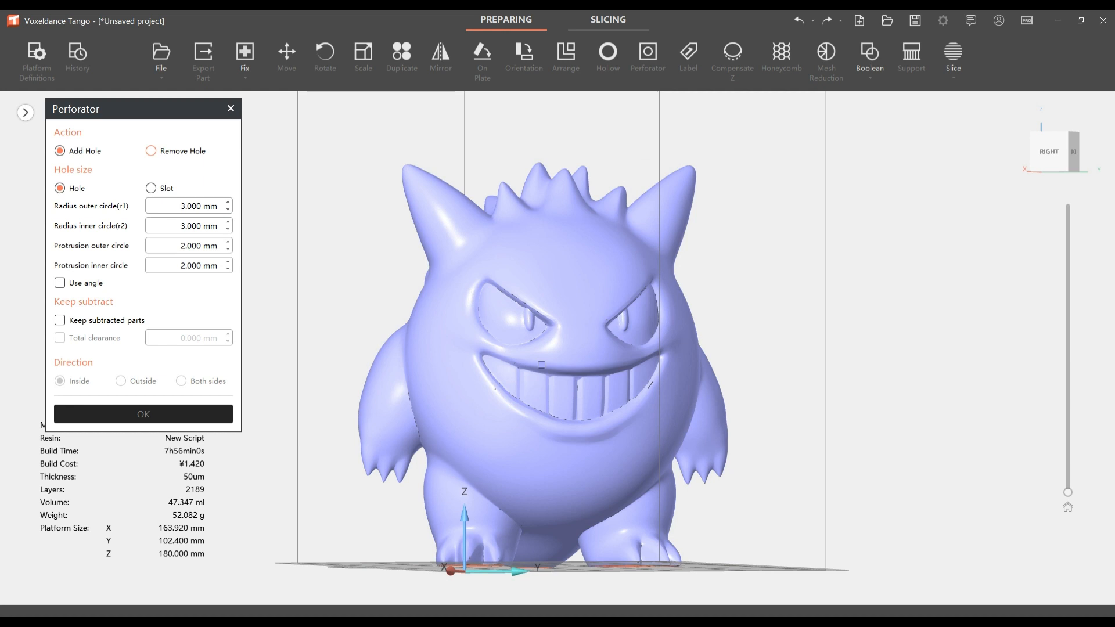
{"action": "left_click", "coordinate": [150, 151]}
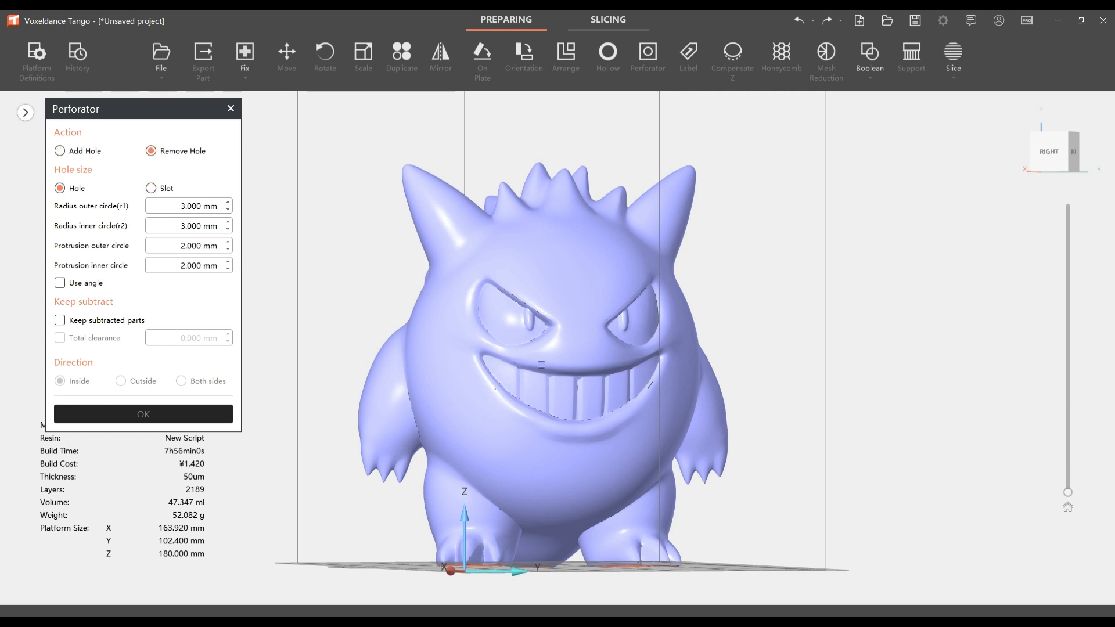
{"action": "left_click", "coordinate": [151, 188]}
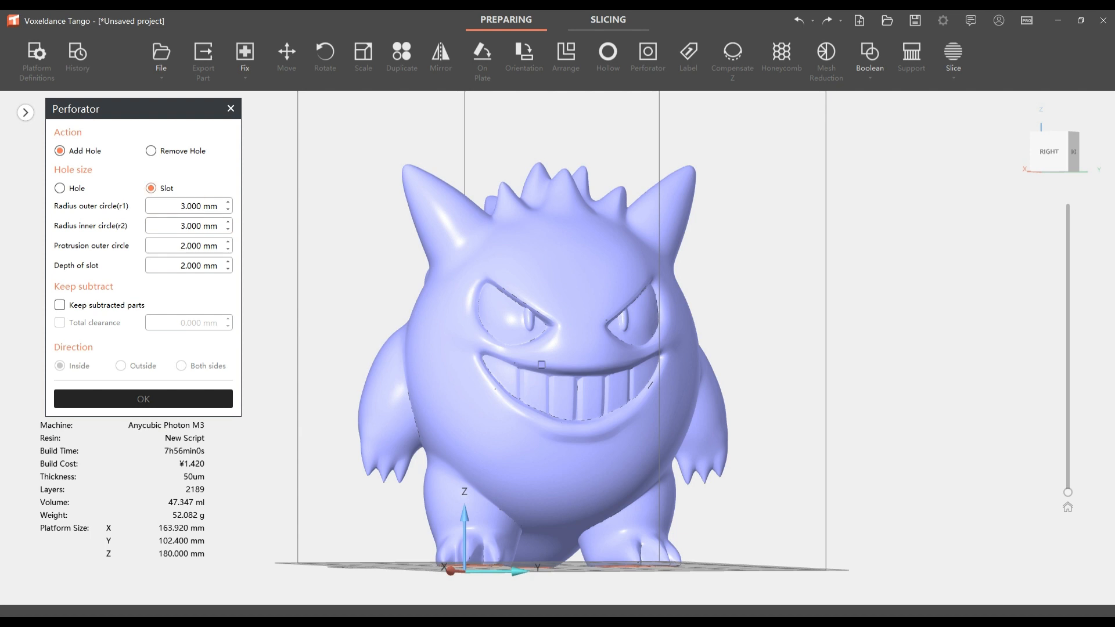
{"action": "left_click", "coordinate": [60, 188]}
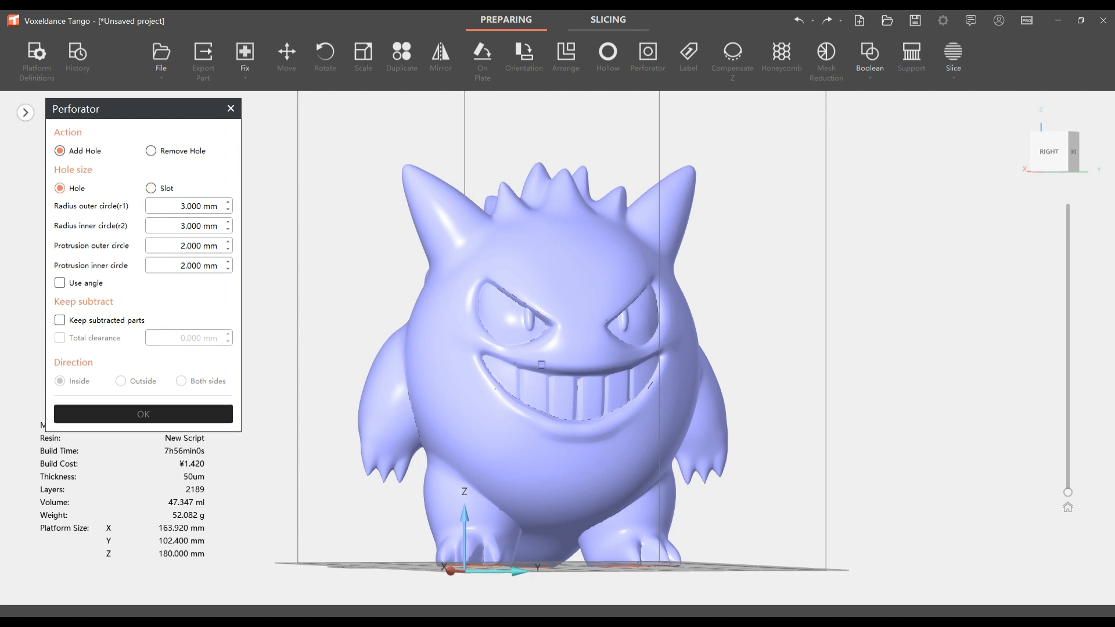
{"action": "left_click", "coordinate": [151, 188]}
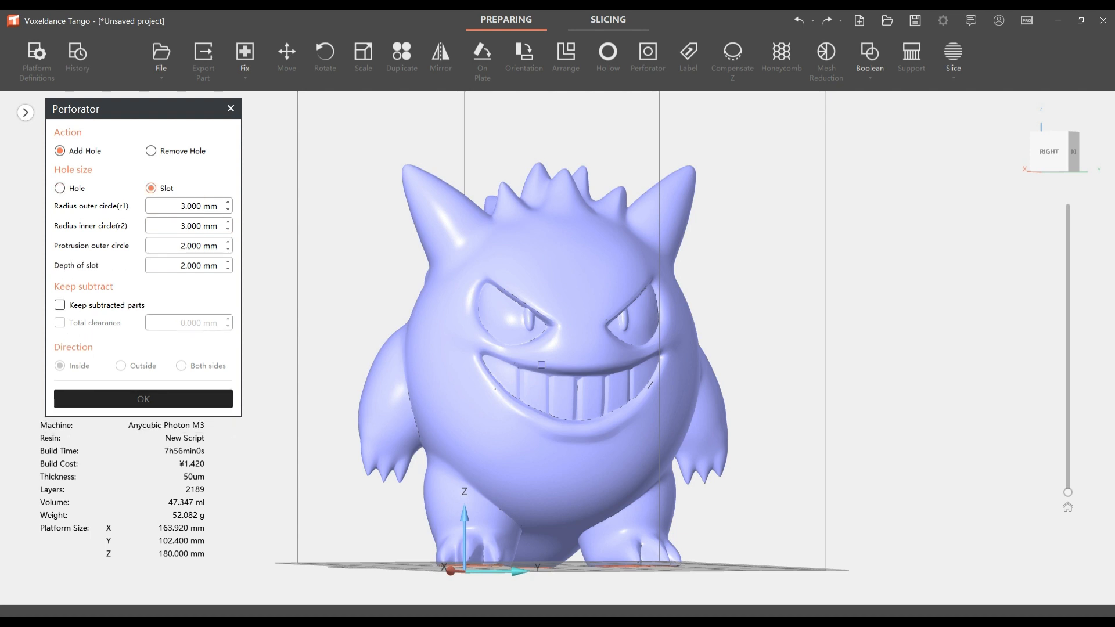
{"action": "left_click", "coordinate": [59, 188]}
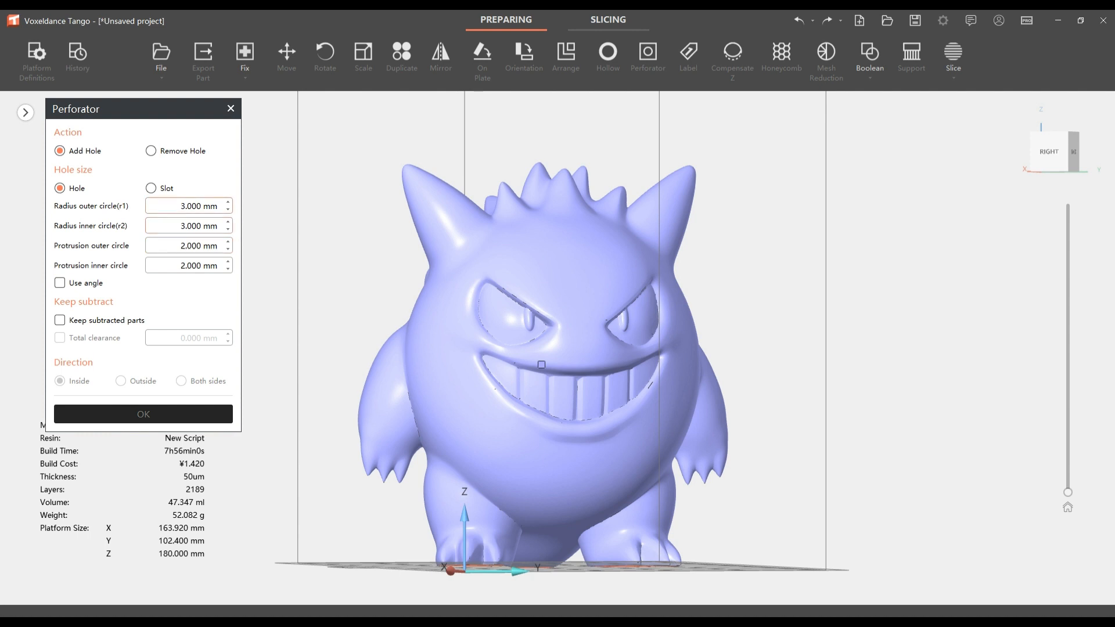
{"action": "left_click", "coordinate": [188, 206]}
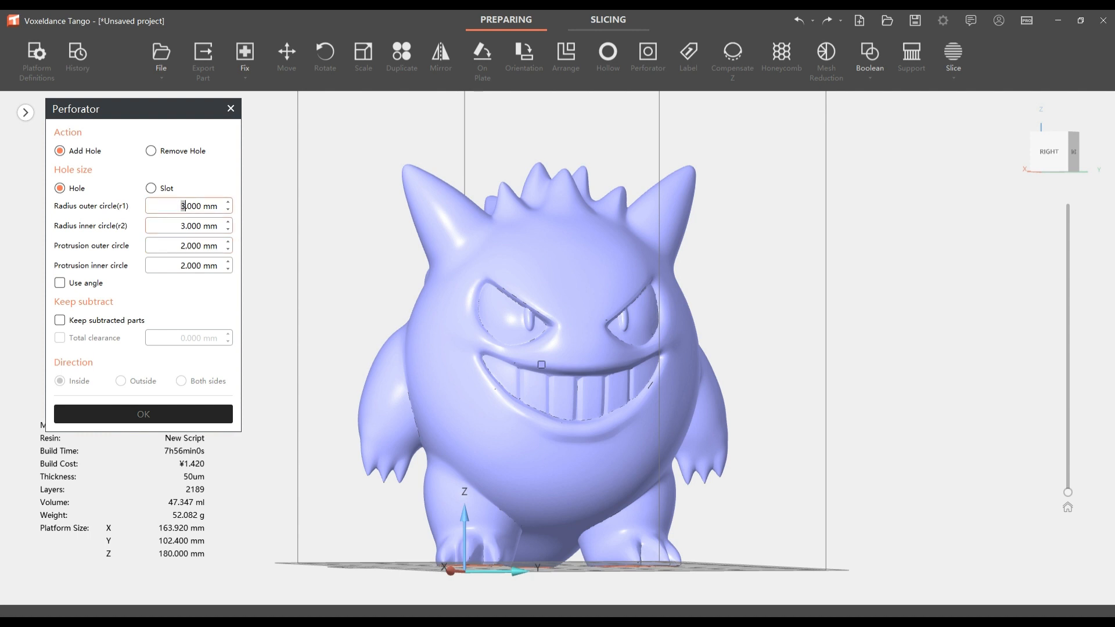
{"action": "type", "text": "4"}
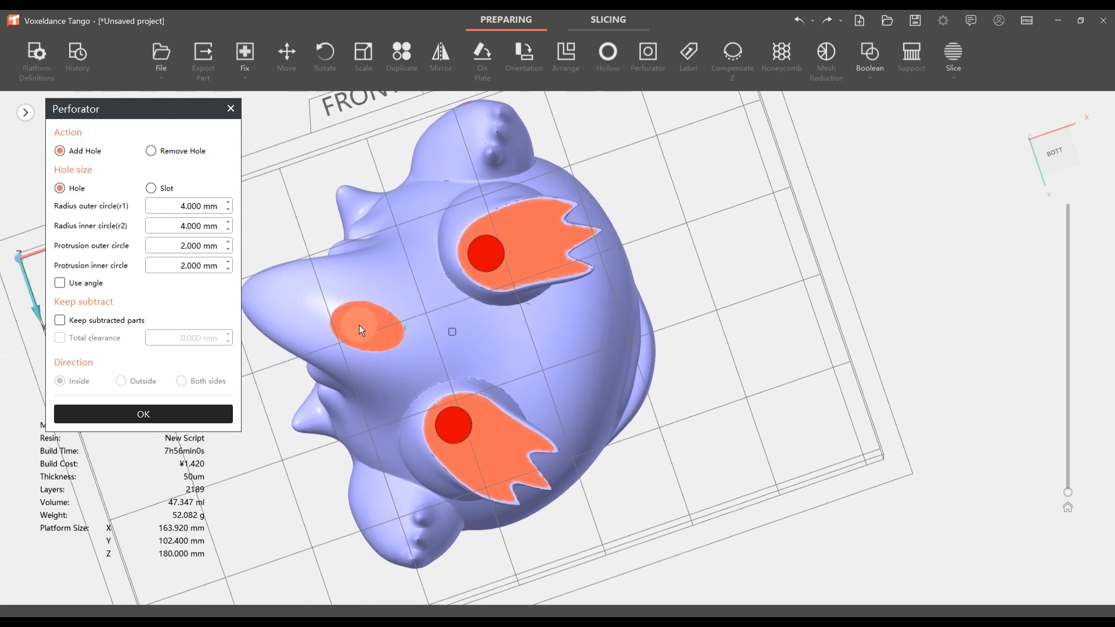
Step: Cut a drain hole on the underside plus two extra holes under each foot
{"action": "left_click", "coordinate": [361, 328]}
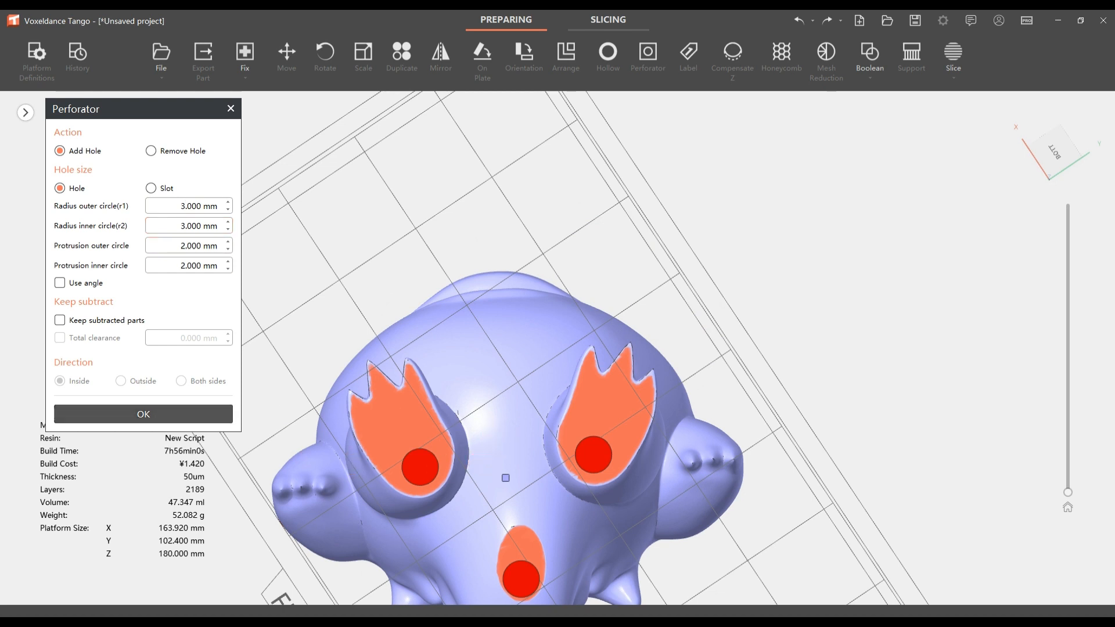
{"action": "left_click", "coordinate": [142, 414]}
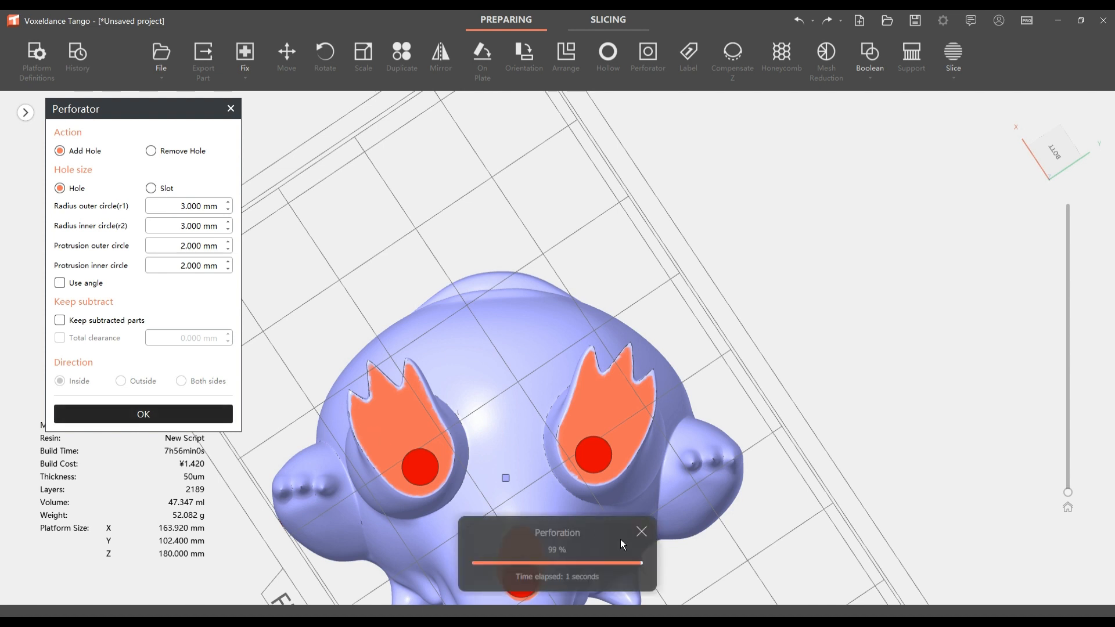
{"action": "left_click", "coordinate": [142, 413]}
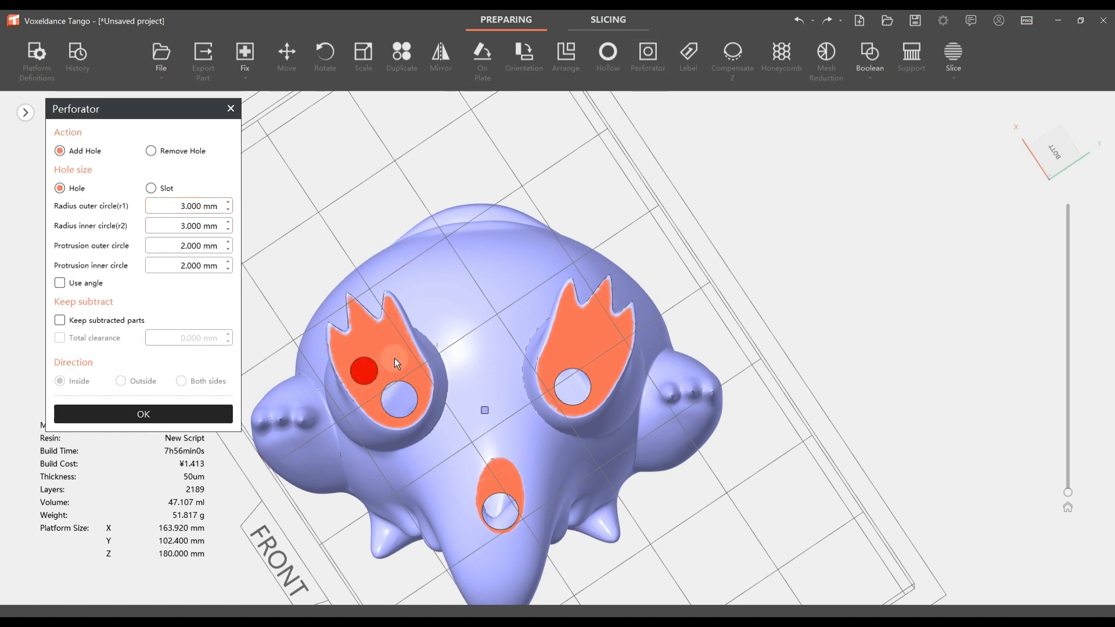
{"action": "left_click", "coordinate": [395, 356]}
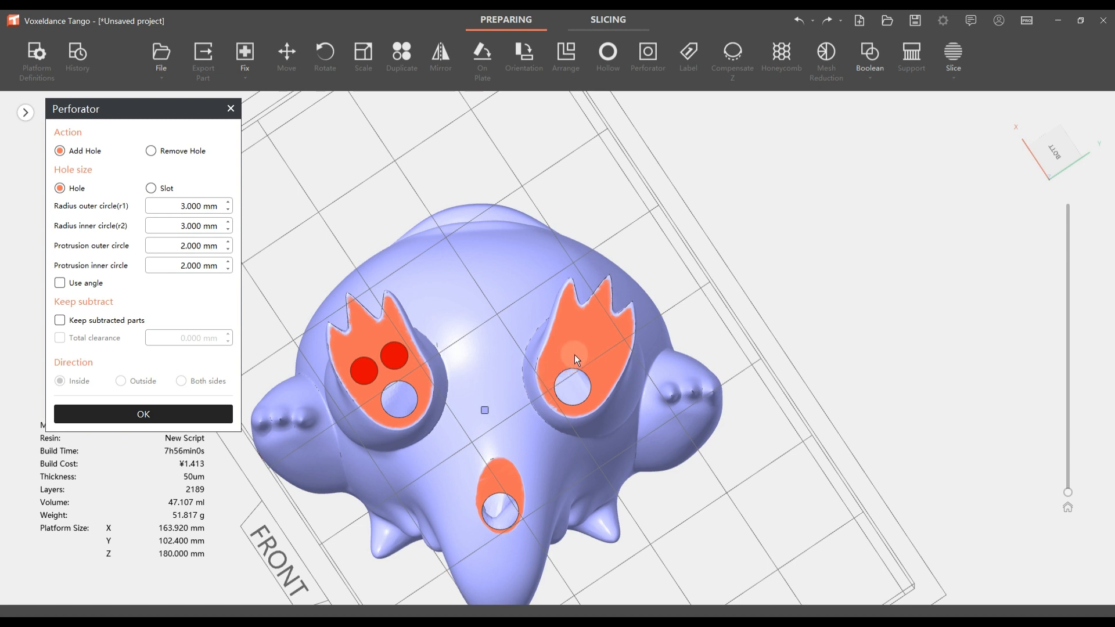
{"action": "left_click", "coordinate": [575, 345]}
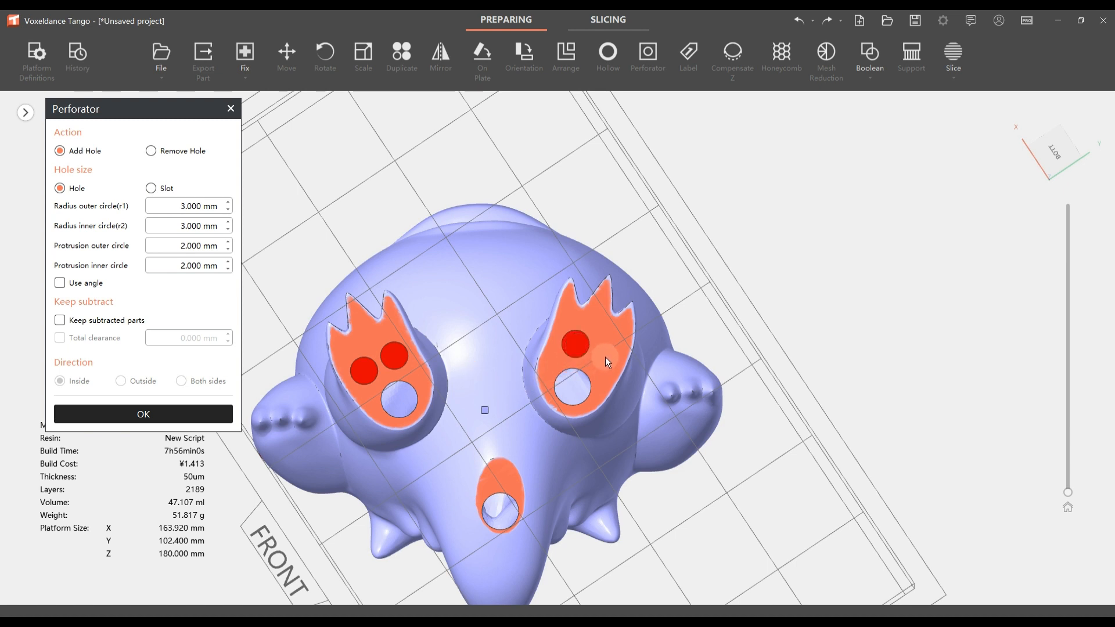
{"action": "left_click", "coordinate": [604, 355]}
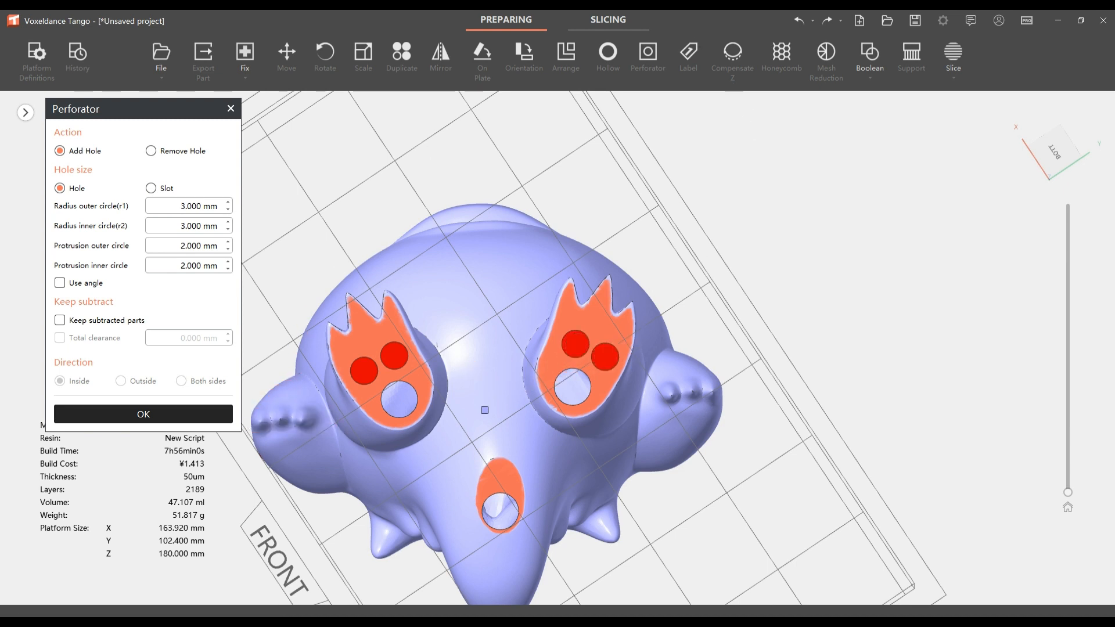
{"action": "left_click", "coordinate": [142, 414]}
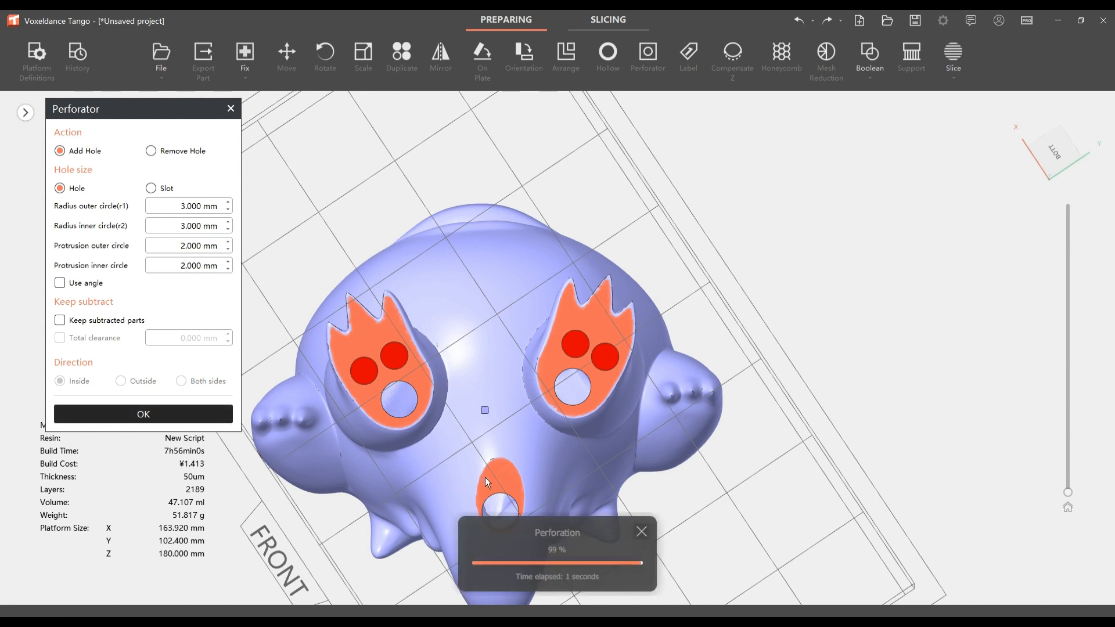
{"action": "left_click", "coordinate": [142, 413]}
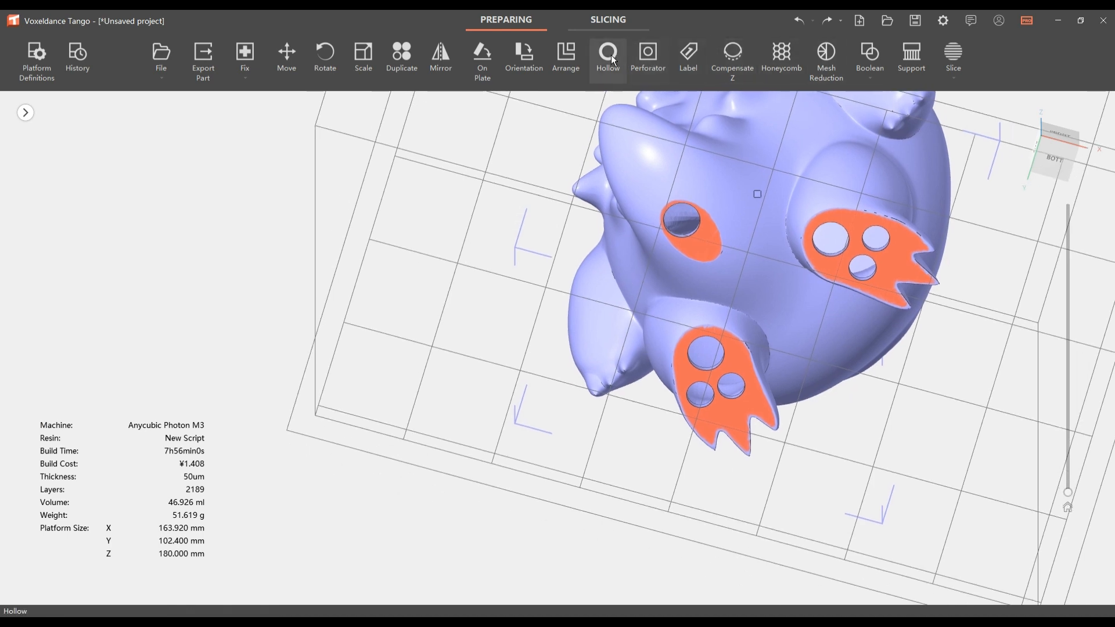
Step: Reopen the Perforator and cut one more drain hole beside the tail hole, leaving 46.881 ml
{"action": "left_click", "coordinate": [606, 58]}
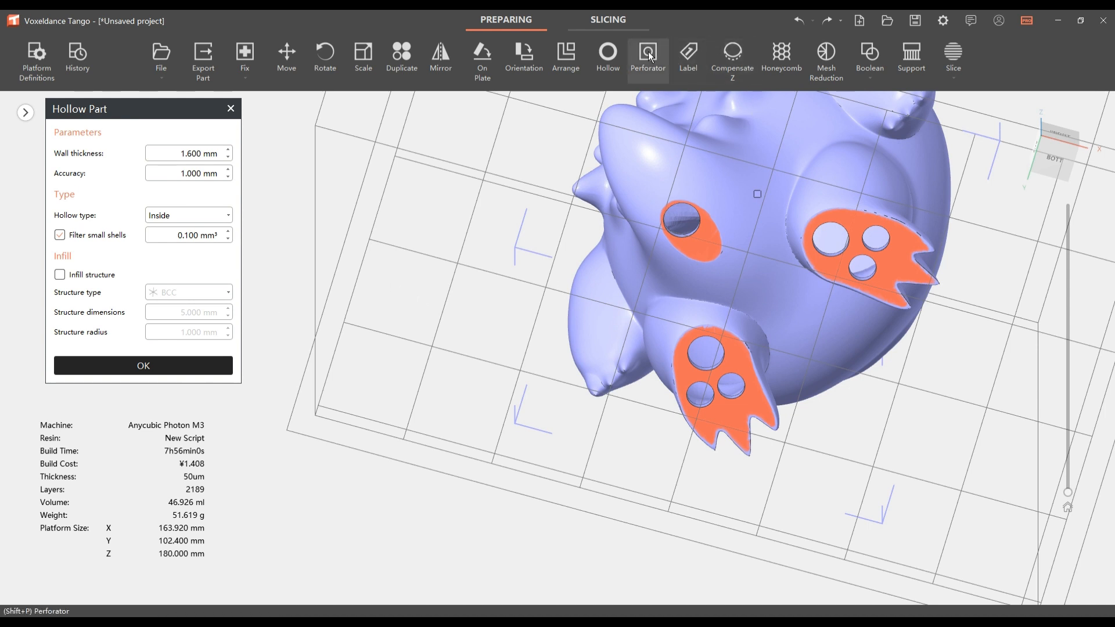
{"action": "left_click", "coordinate": [647, 56]}
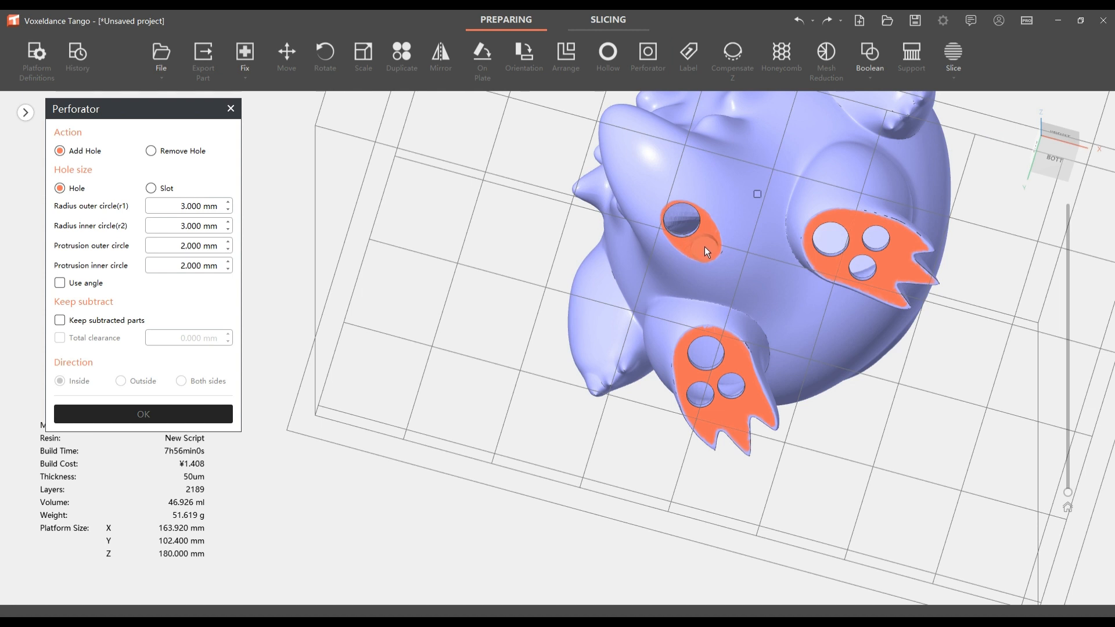
{"action": "left_click", "coordinate": [701, 245]}
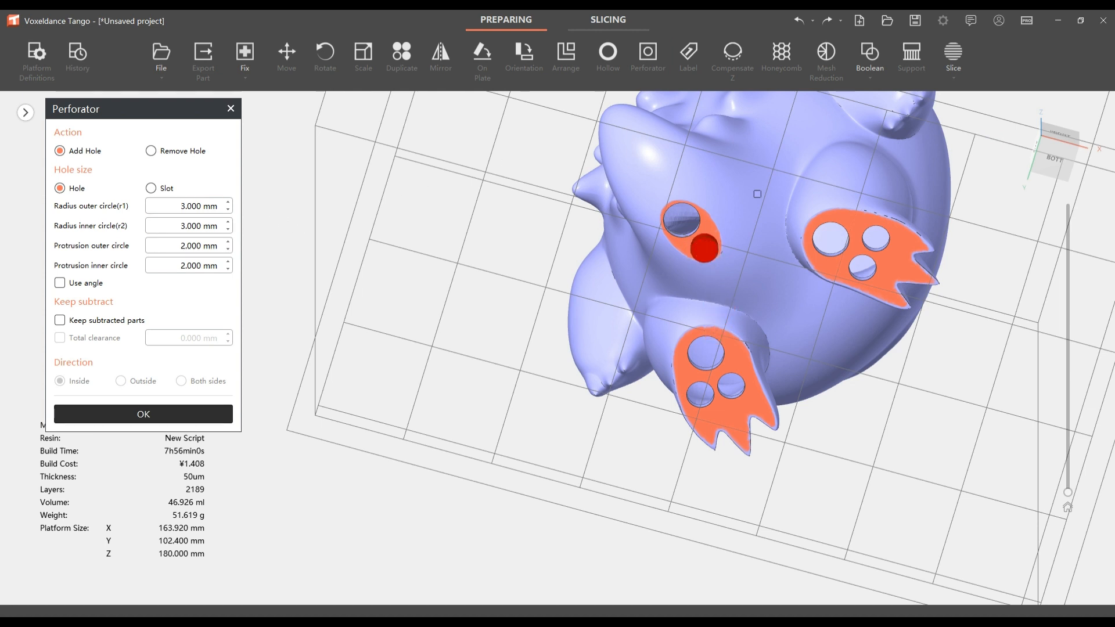
{"action": "left_click", "coordinate": [142, 414]}
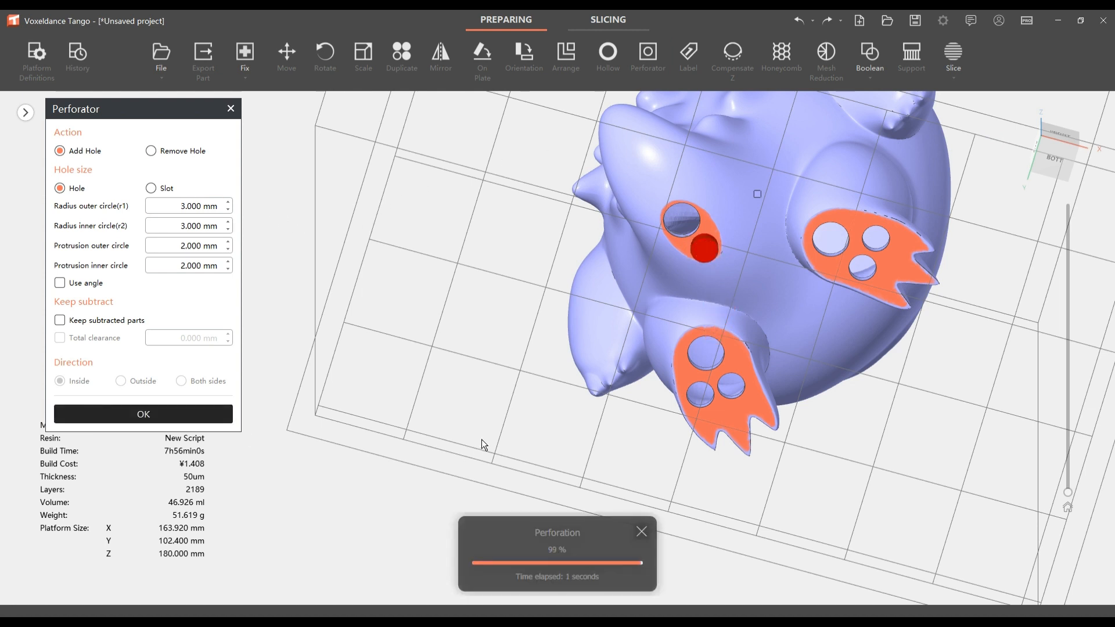
{"action": "left_click", "coordinate": [141, 413]}
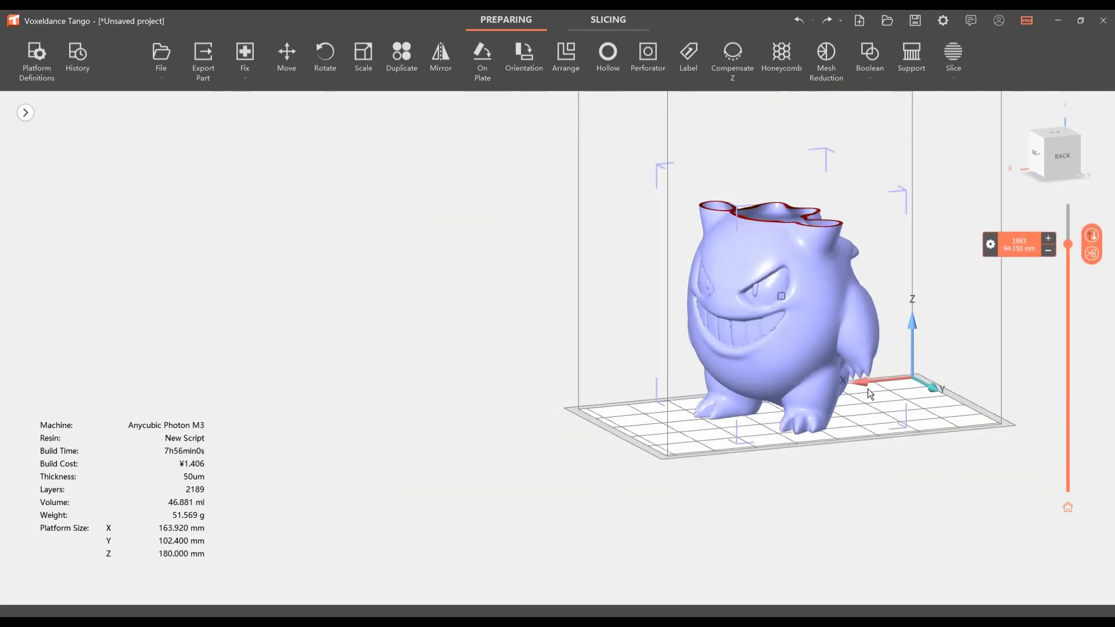
Step: Leave Voxeldance Tango for CHITUBOX Pro with 1.Gengar.stl loaded on the Photon M3 plate
{"action": "left_click", "coordinate": [324, 58]}
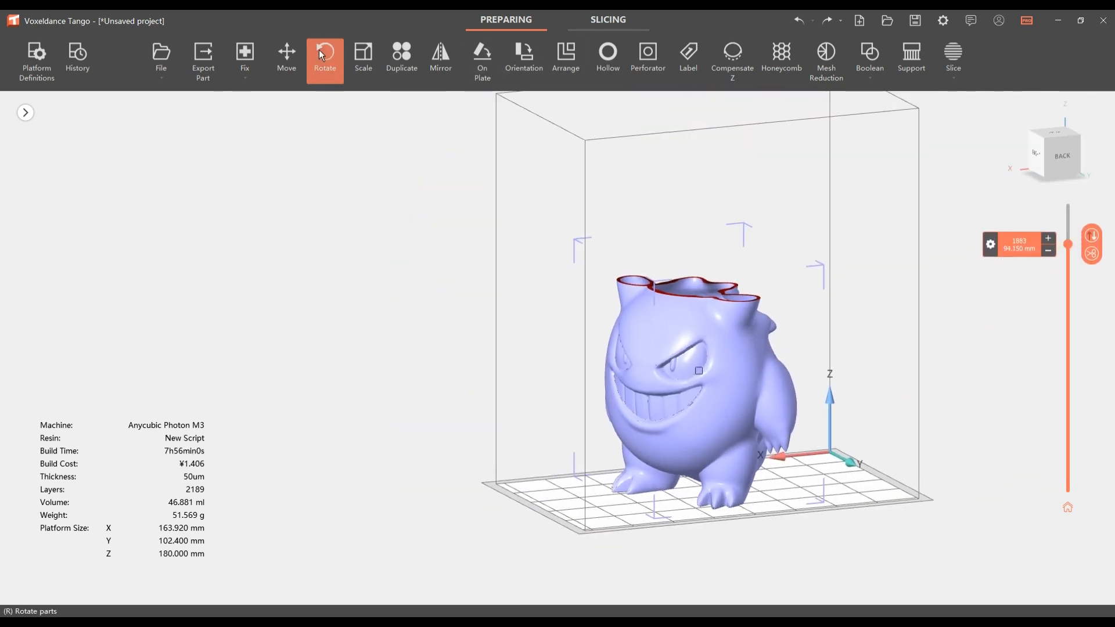
{"action": "left_click", "coordinate": [324, 58]}
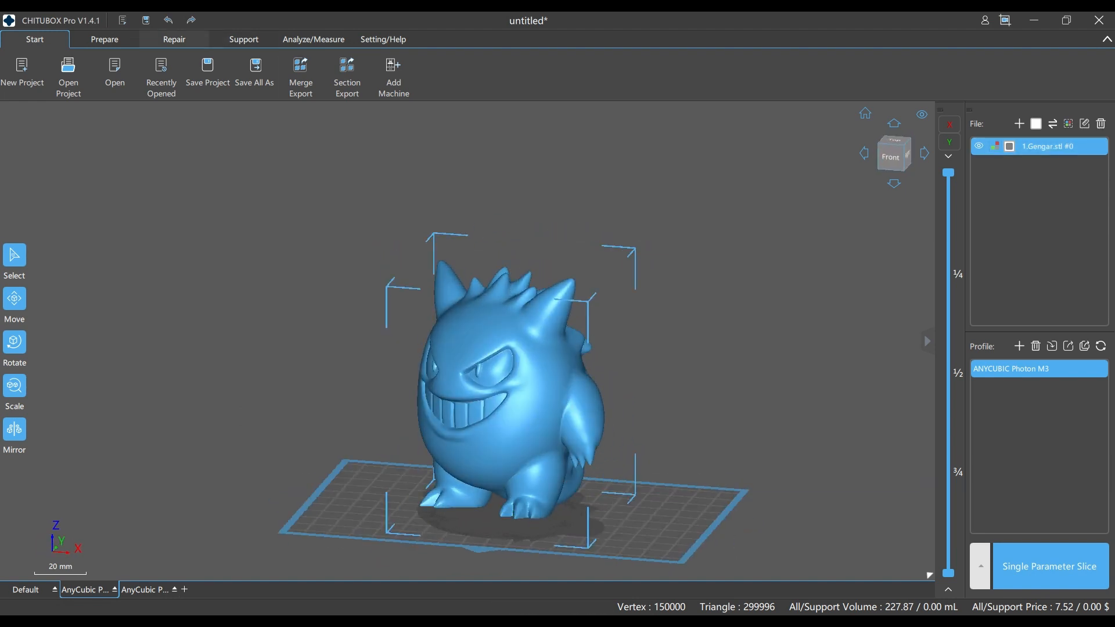
Step: Switch CHITUBOX Pro to its Prepare tools for hollowing and hole digging
{"action": "left_click", "coordinate": [104, 40]}
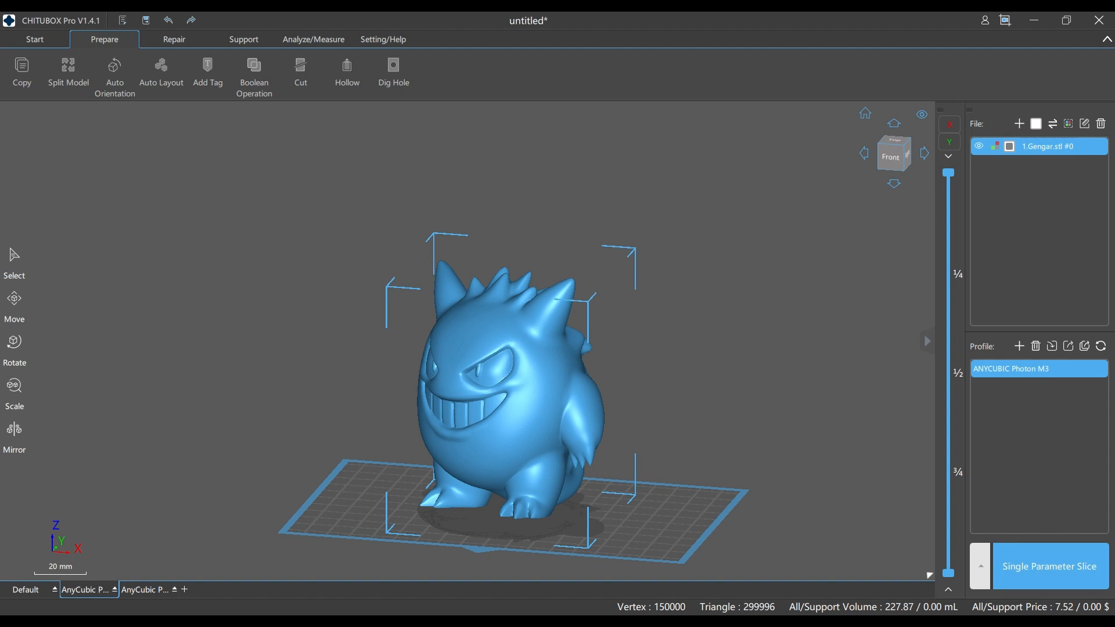
Step: Run Hollow on the Gengar model, cutting its volume from 227.87 mL to 35.59 mL
{"action": "left_click", "coordinate": [346, 72]}
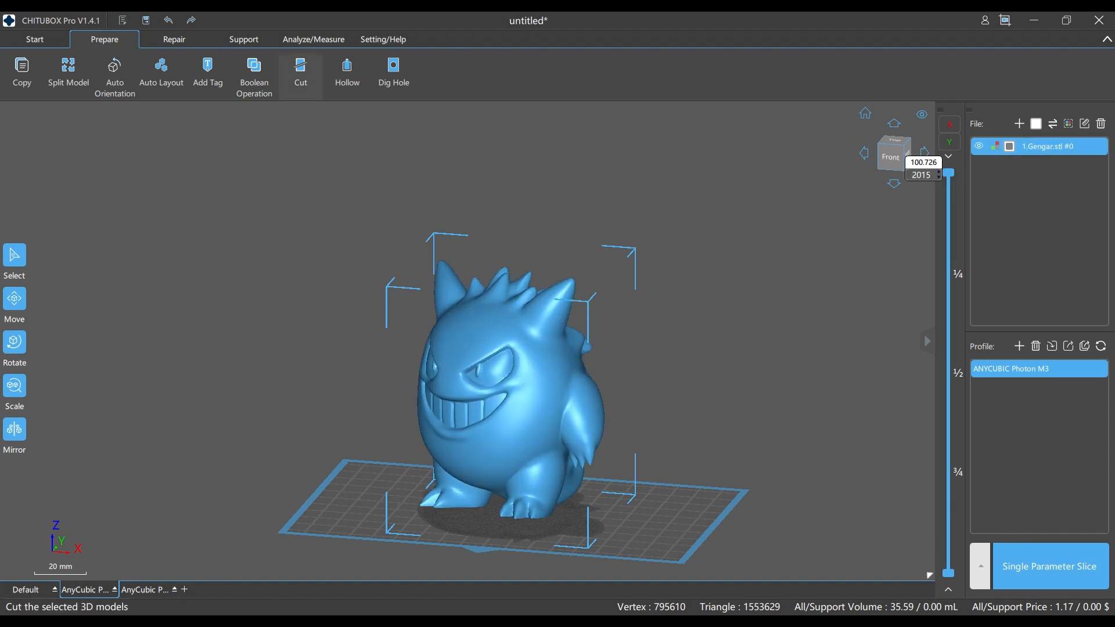
{"action": "left_click", "coordinate": [394, 70]}
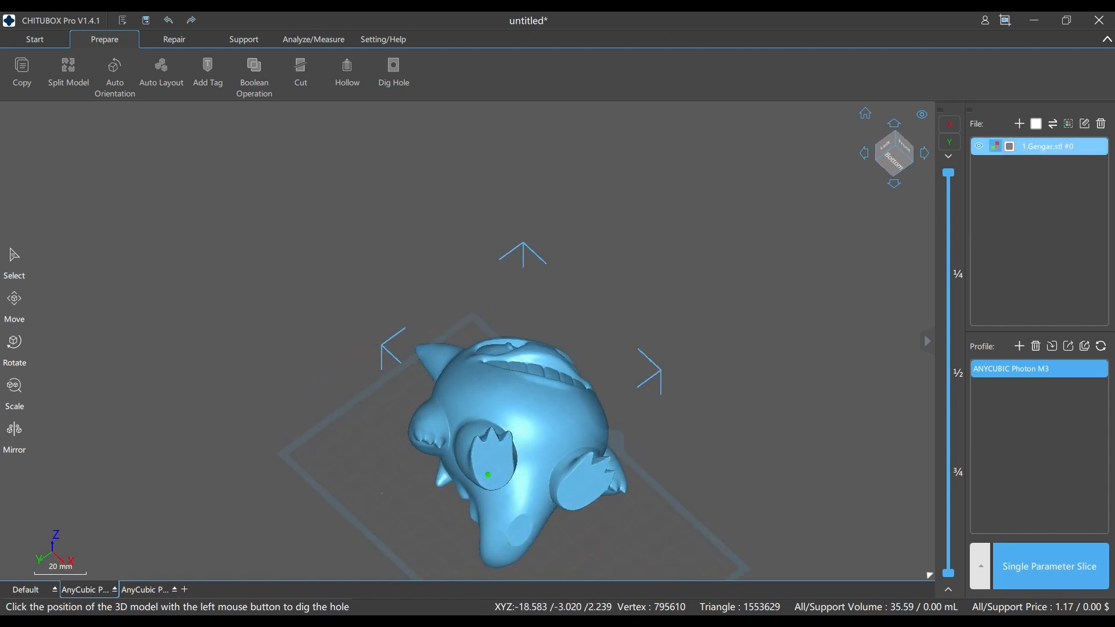
{"action": "scroll", "scroll_direction": "up", "scroll_amount": 3}
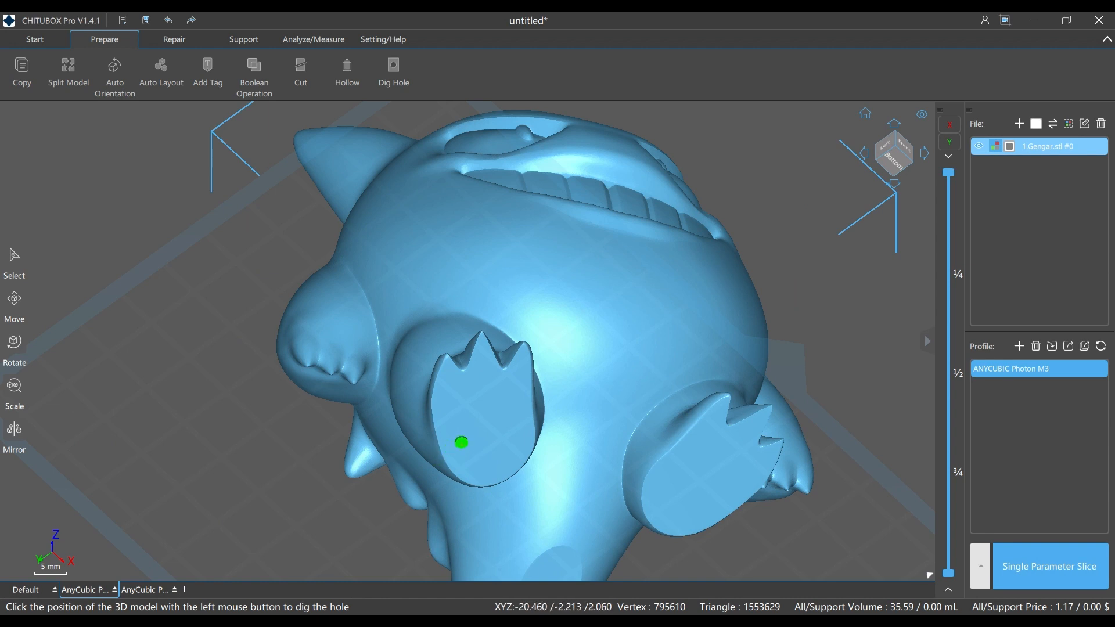
{"action": "mouse_move", "coordinate": [331, 211]}
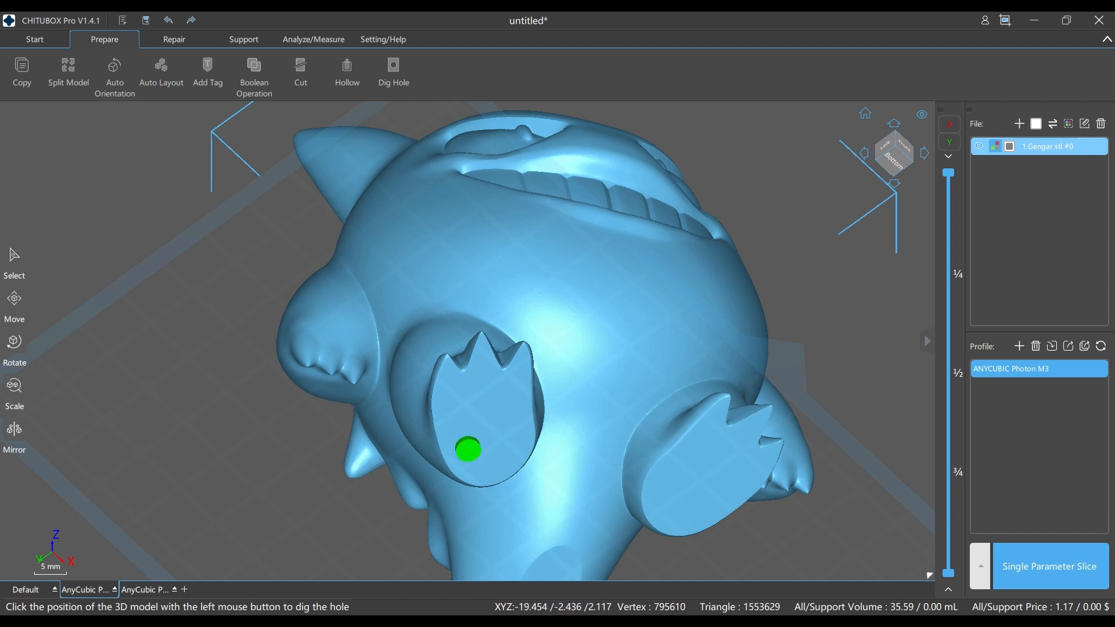
{"action": "mouse_move", "coordinate": [334, 336]}
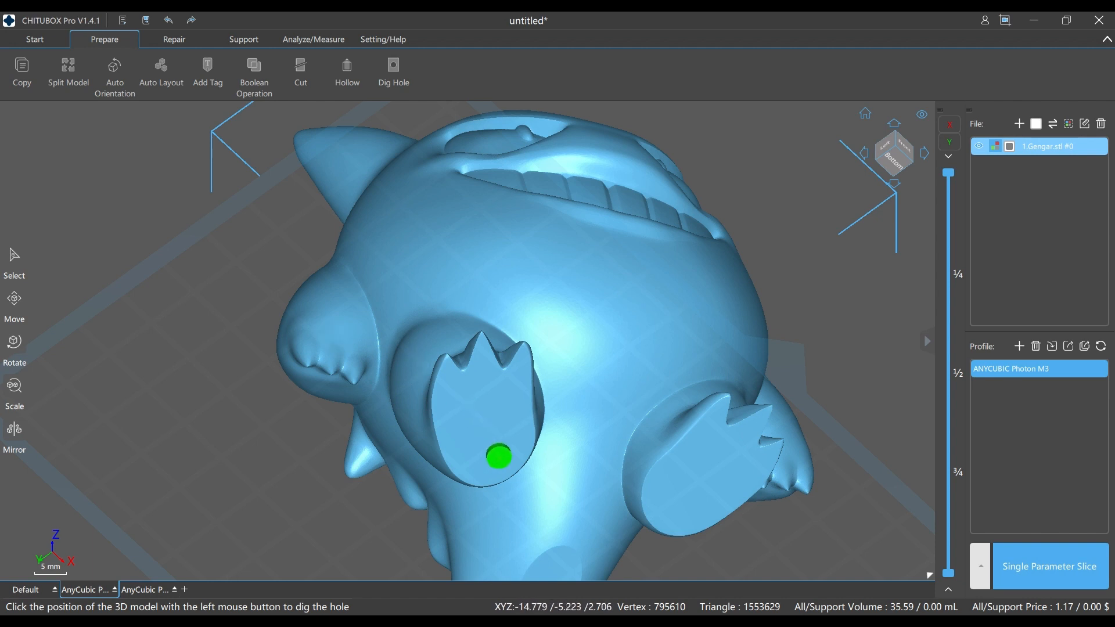
{"action": "mouse_move", "coordinate": [562, 385]}
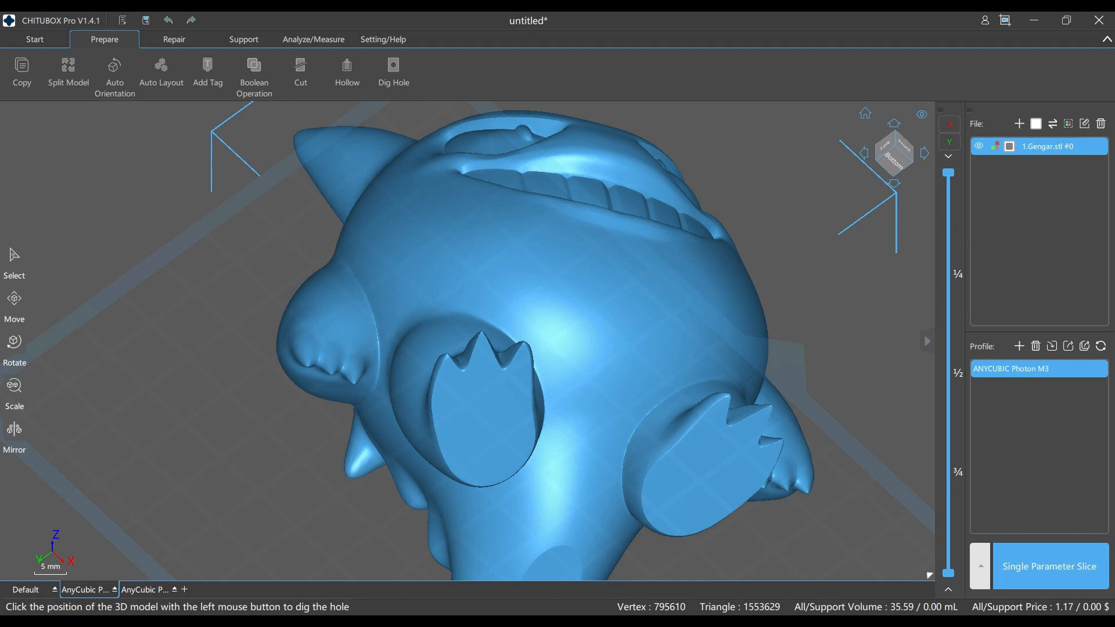
Step: View the hollowed interior in cross-section with the layer slider, then return to the full model
{"action": "left_click", "coordinate": [520, 337]}
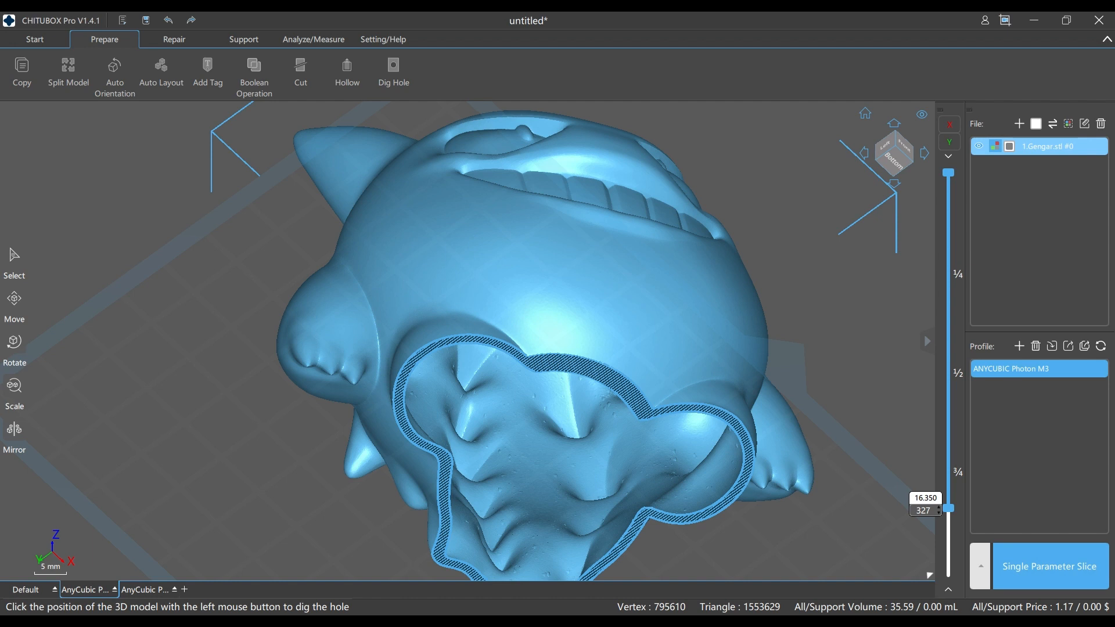
{"action": "left_click", "coordinate": [484, 301]}
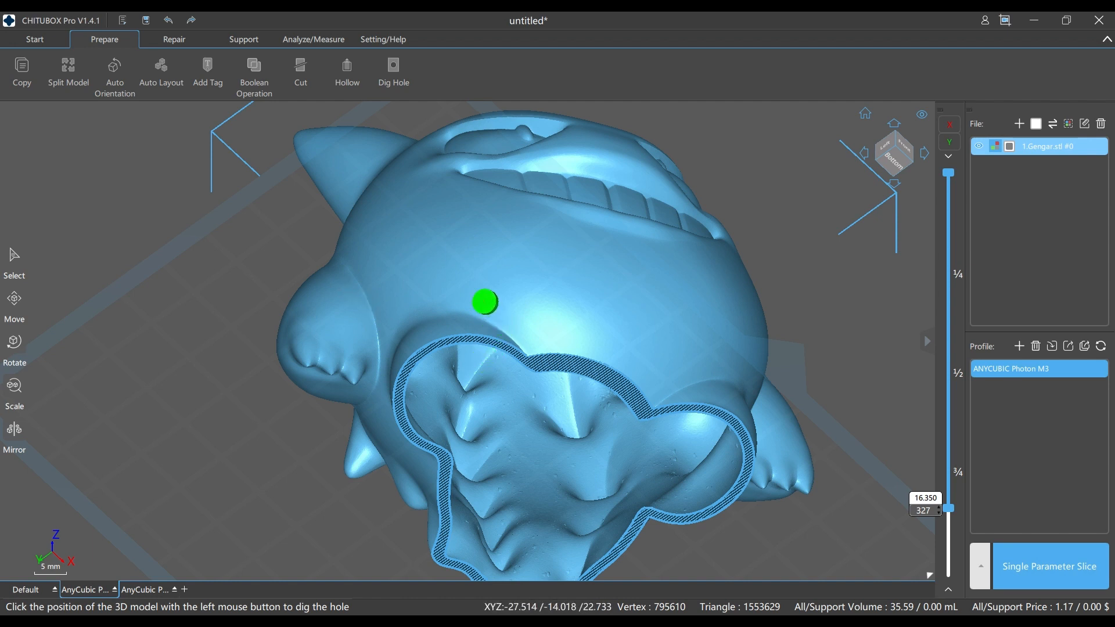
{"action": "mouse_move", "coordinate": [333, 294]}
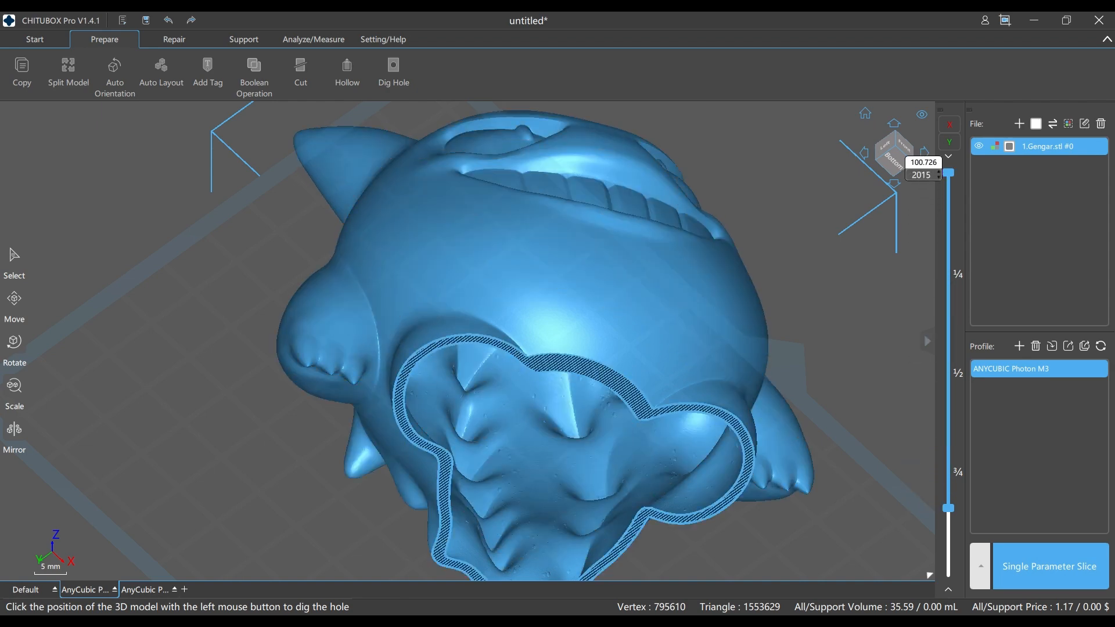
{"action": "left_click", "coordinate": [484, 459]}
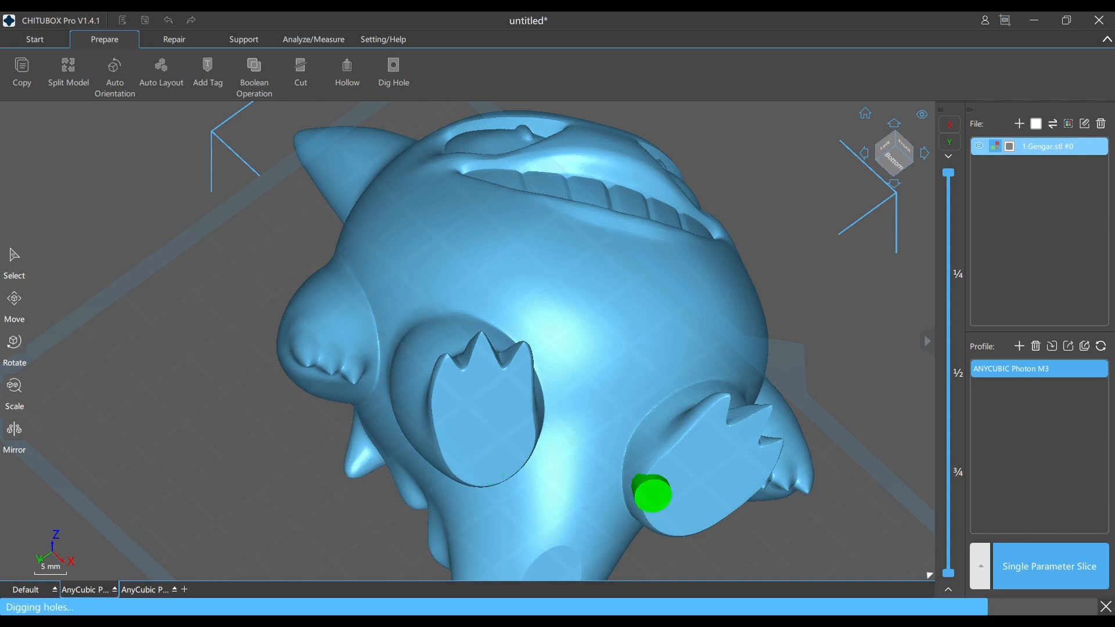
Step: Dig drain holes into the lower belly, feet and right arm piece, producing separate plug pieces
{"action": "left_click", "coordinate": [652, 495]}
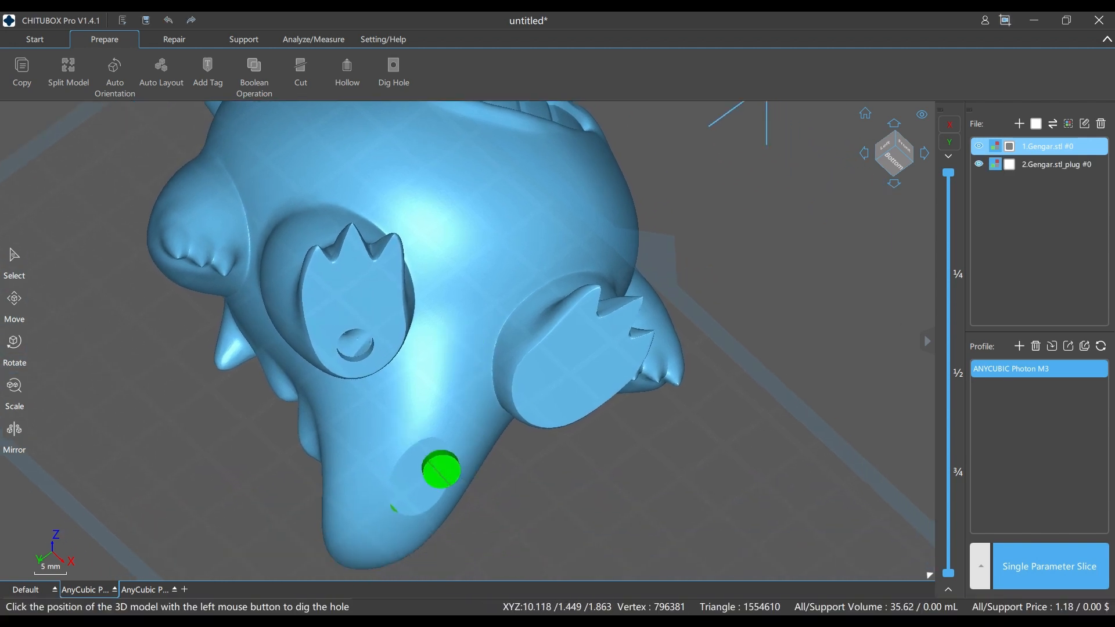
{"action": "left_click", "coordinate": [441, 469]}
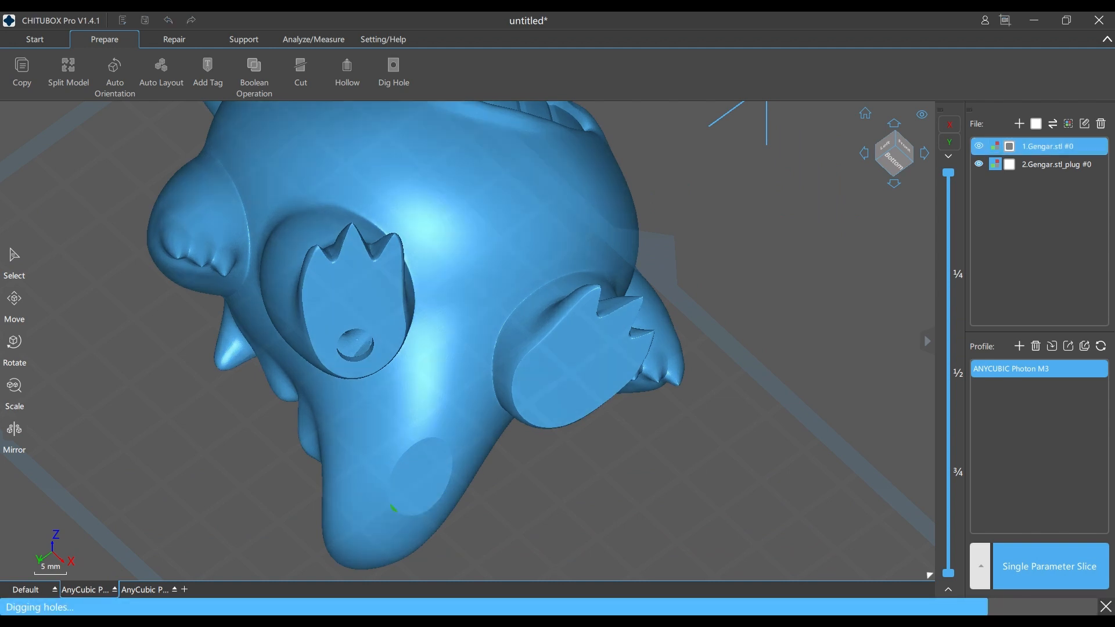
{"action": "left_click", "coordinate": [543, 394]}
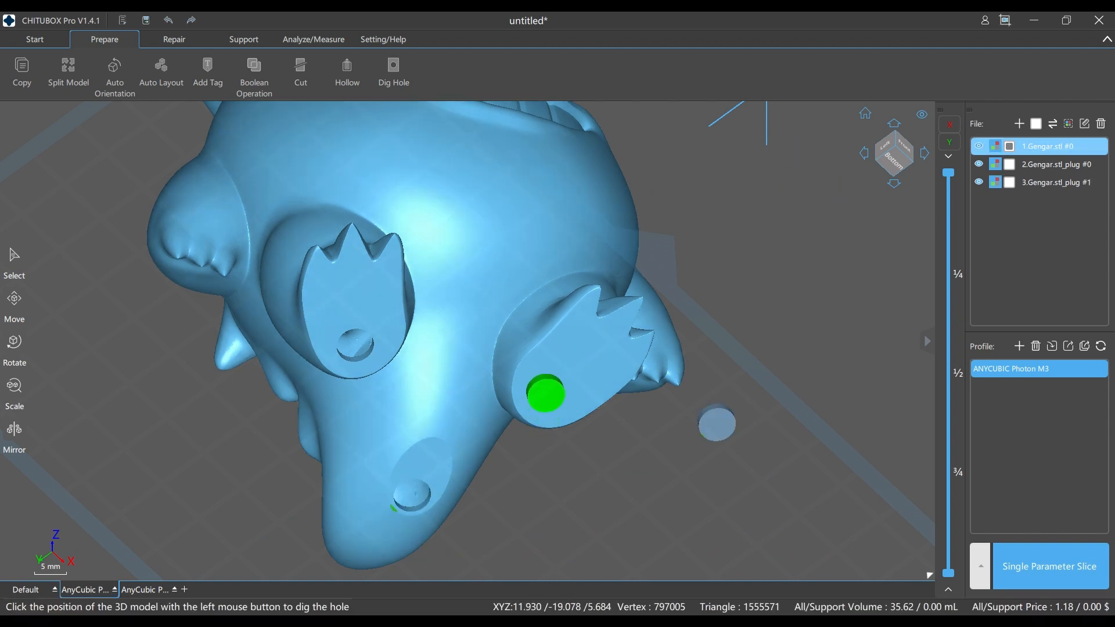
{"action": "left_click", "coordinate": [546, 395]}
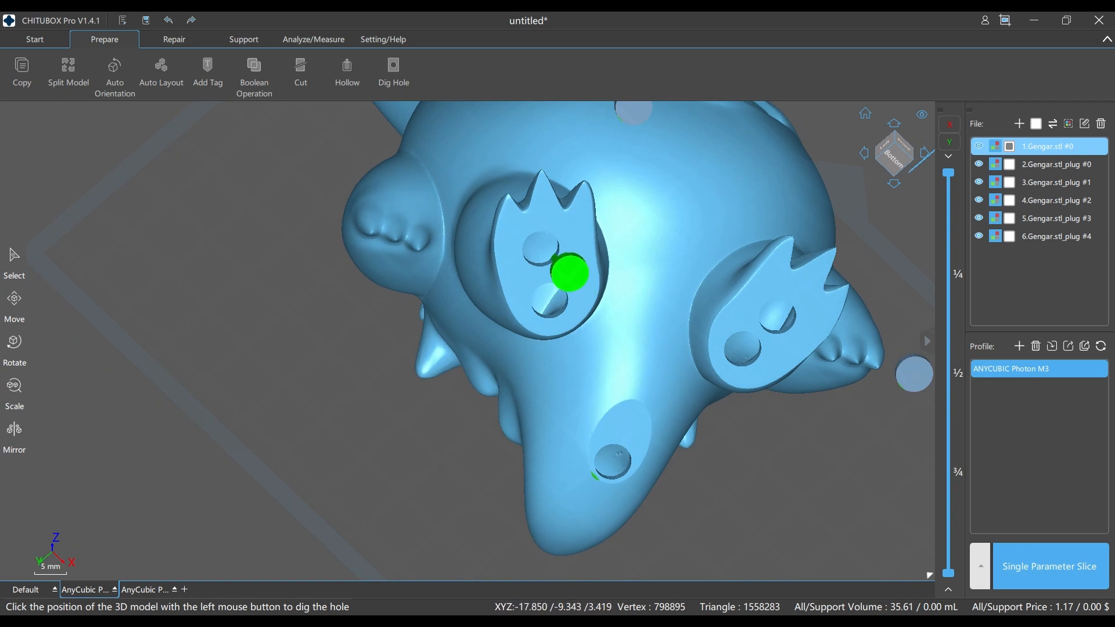
Step: Dig a drain hole on the face piece after a 'too deep' rejection, plus one in the right arm piece
{"action": "left_click", "coordinate": [565, 274]}
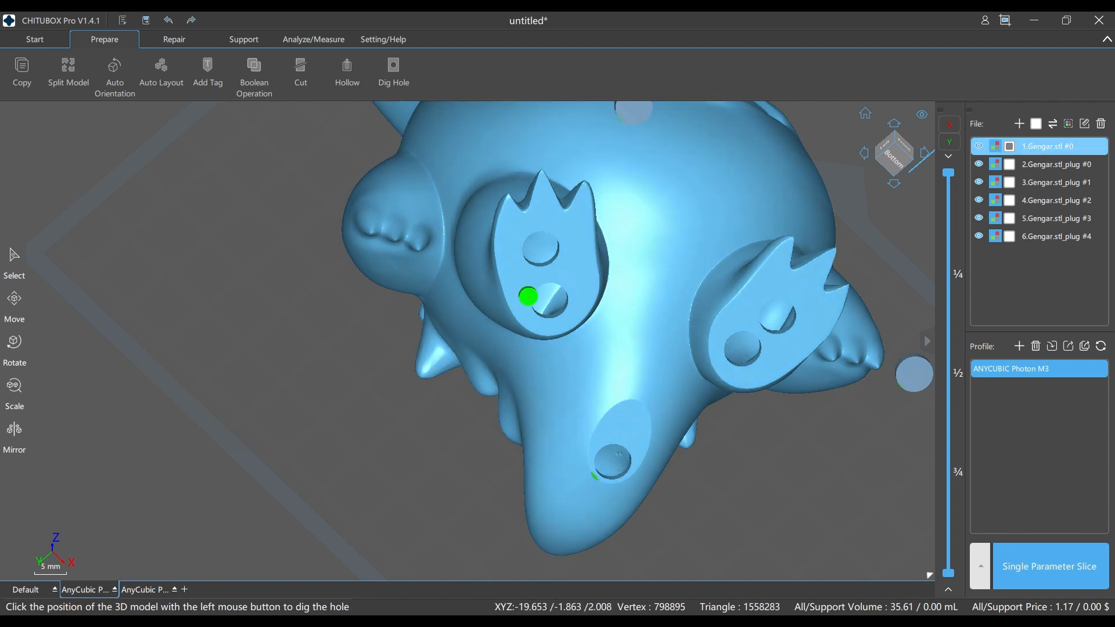
{"action": "left_click", "coordinate": [572, 276]}
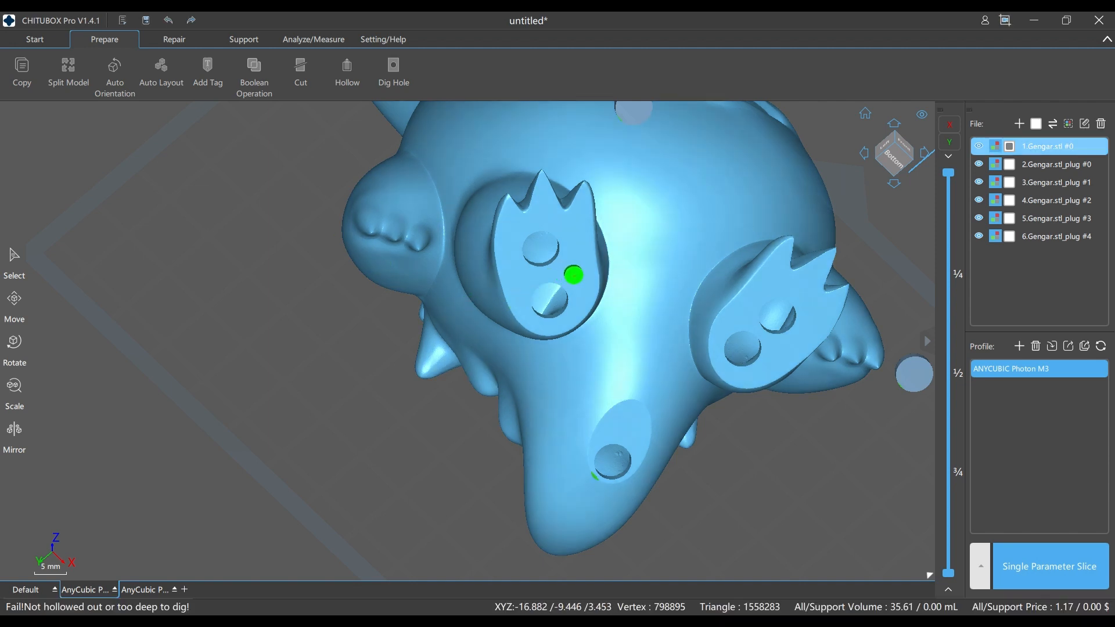
{"action": "left_click", "coordinate": [521, 278]}
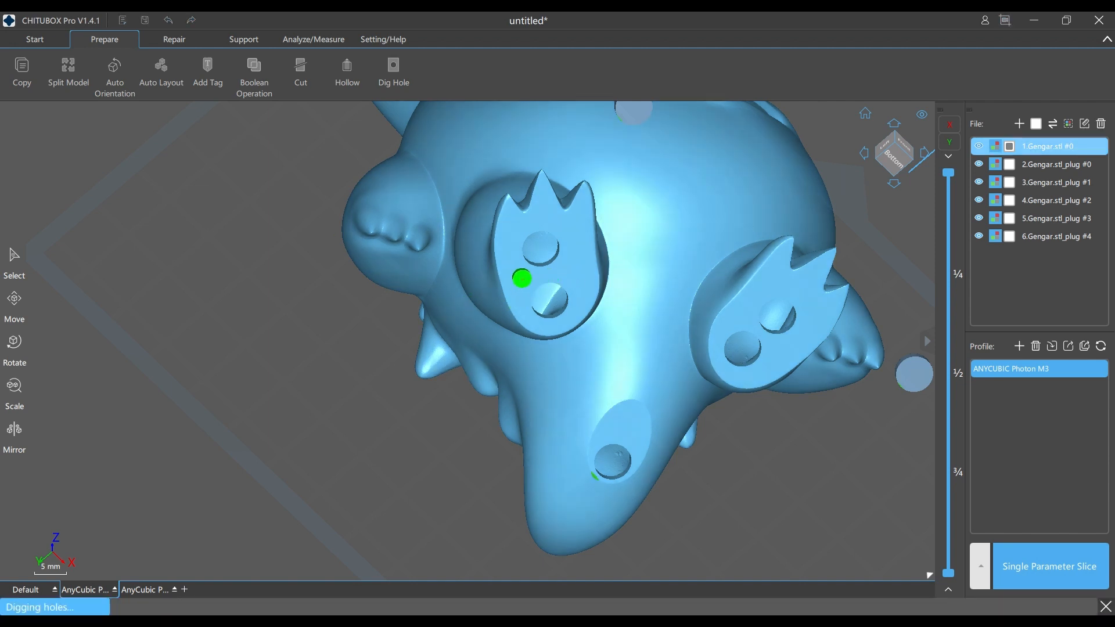
{"action": "scroll", "scroll_direction": "up", "scroll_amount": 3}
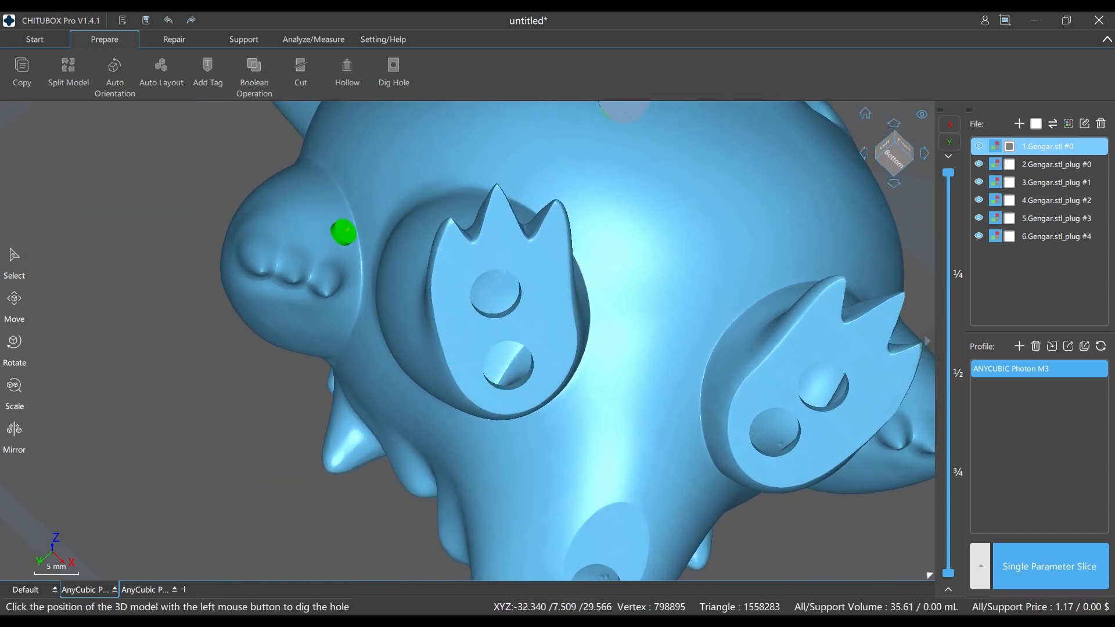
{"action": "mouse_move", "coordinate": [774, 385]}
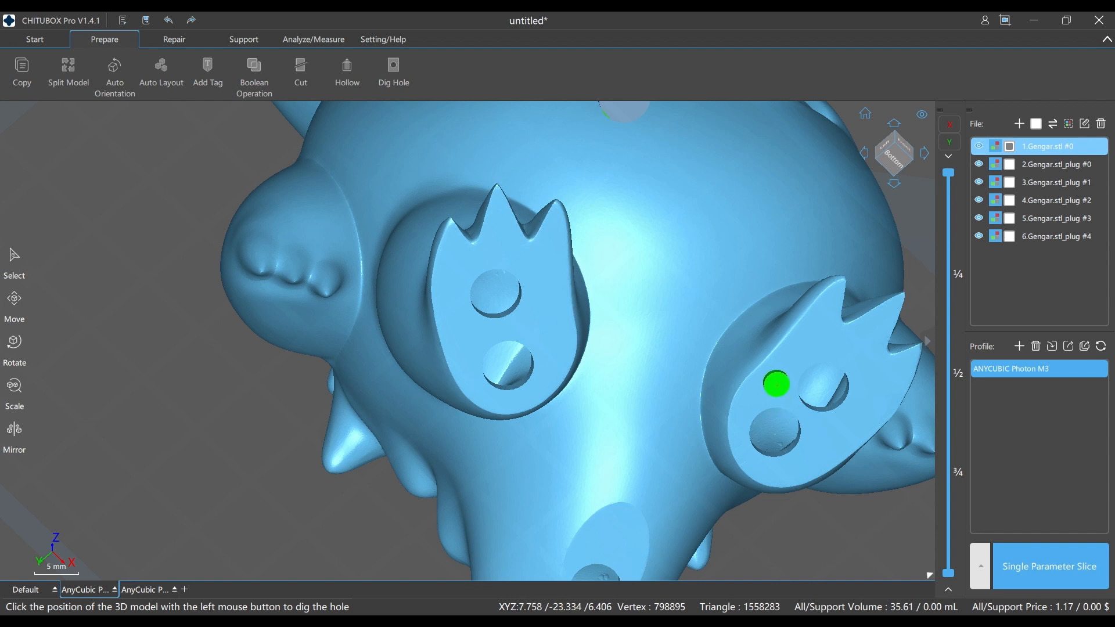
{"action": "left_click", "coordinate": [777, 385]}
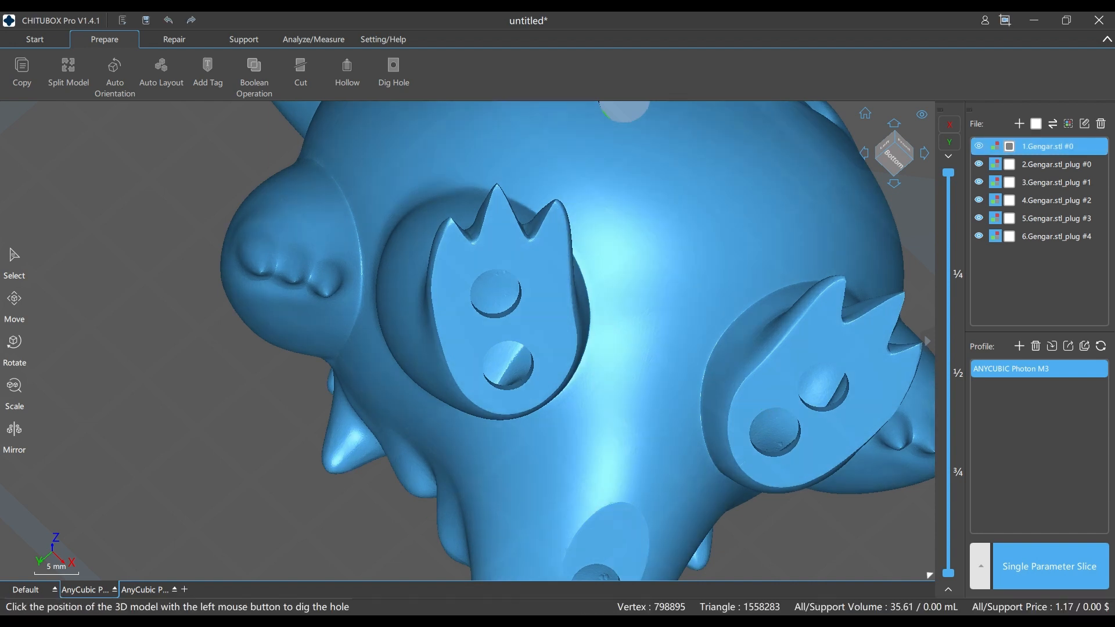
{"action": "left_click", "coordinate": [504, 340]}
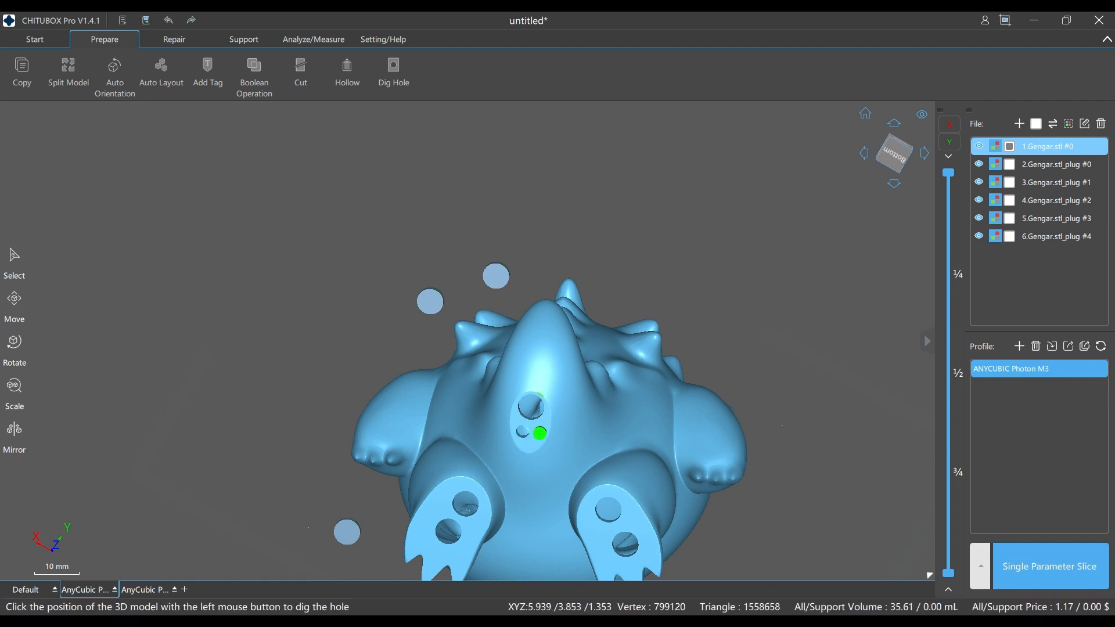
Step: Dig smaller extra drain holes beside the existing ones on the face piece, retrying a failed spot
{"action": "left_click", "coordinate": [546, 494]}
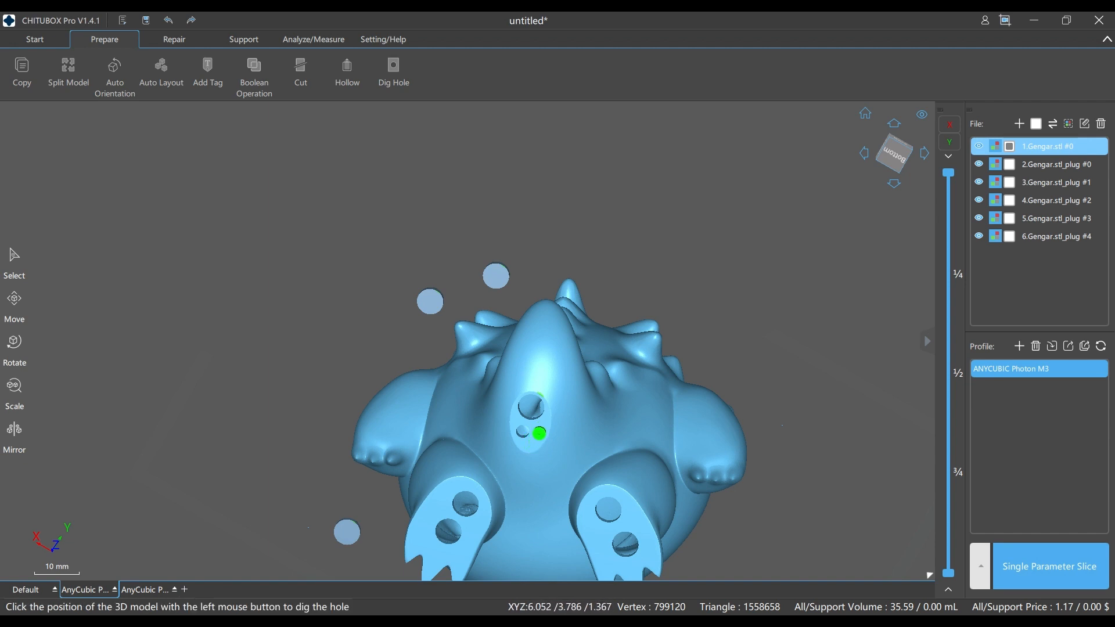
{"action": "left_click", "coordinate": [536, 435]}
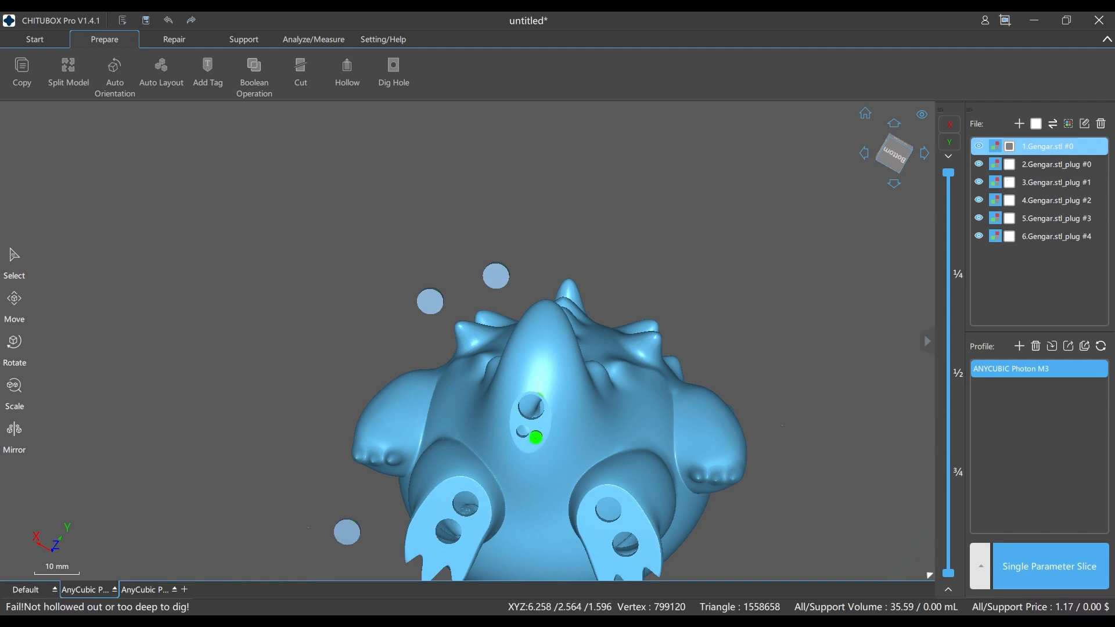
{"action": "left_click", "coordinate": [394, 71]}
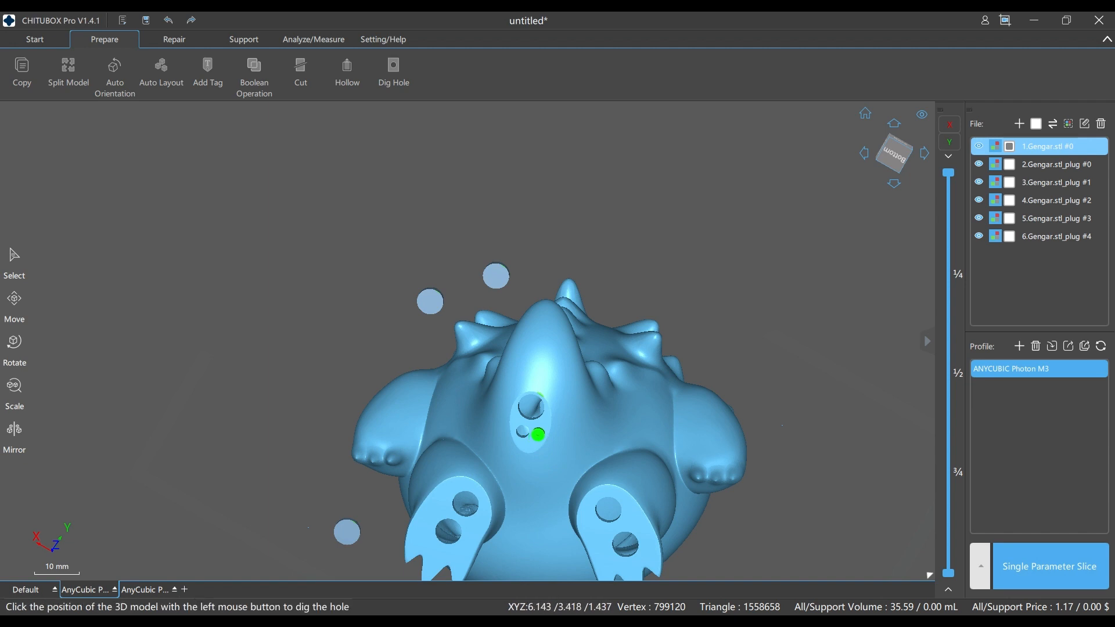
{"action": "left_click", "coordinate": [536, 433]}
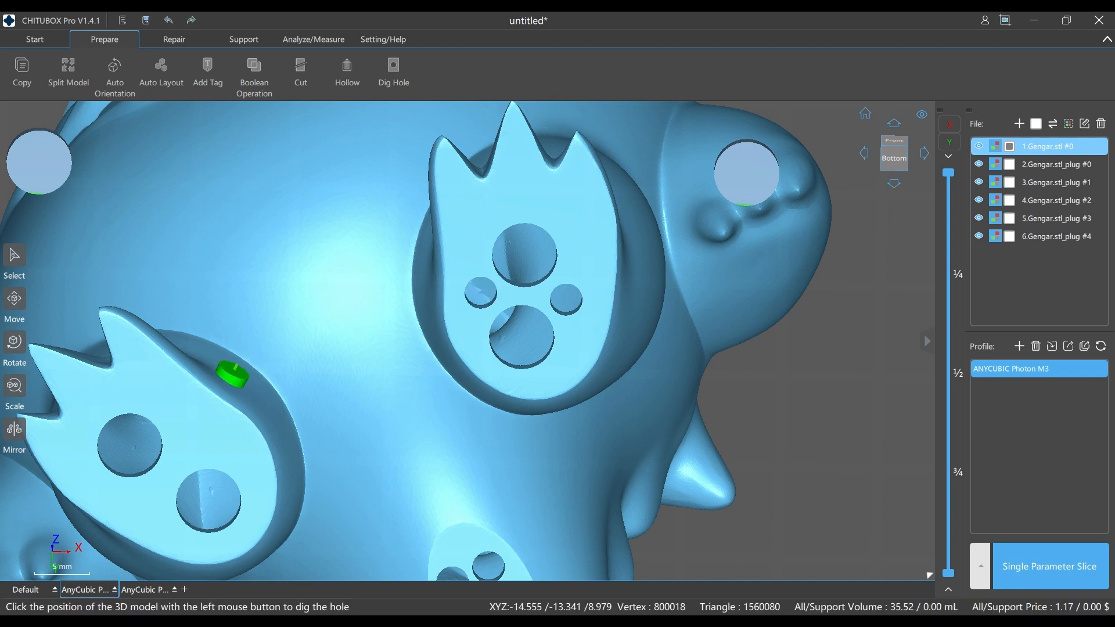
{"action": "left_click", "coordinate": [391, 404]}
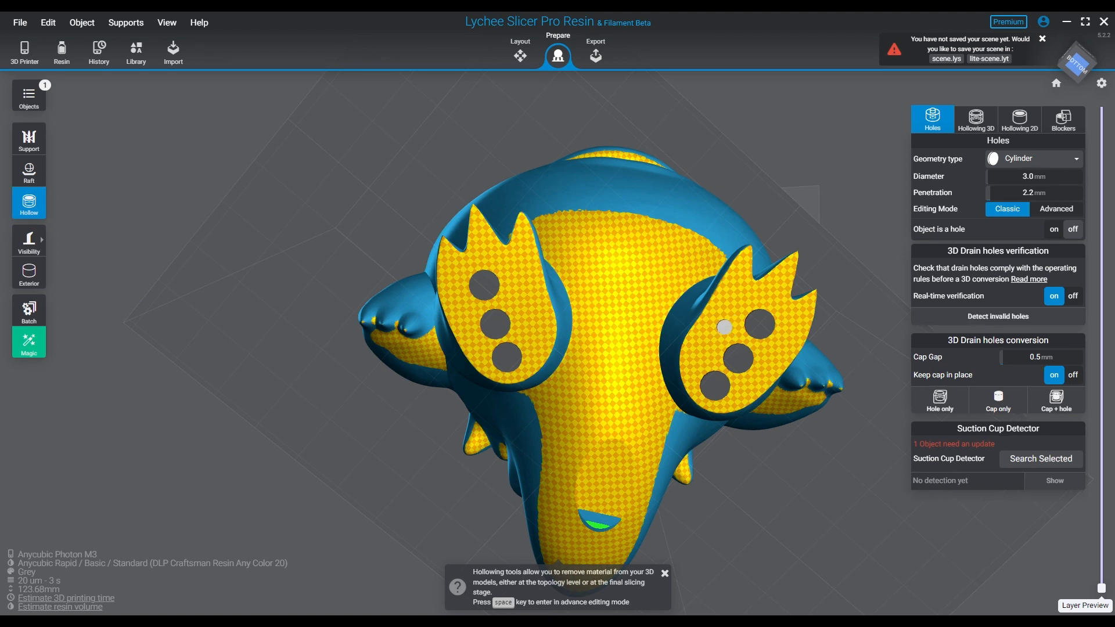
Step: Add a cylinder drain hole on the belly and switch it to Advanced editing (3.64 mm diameter)
{"action": "left_click", "coordinate": [996, 316]}
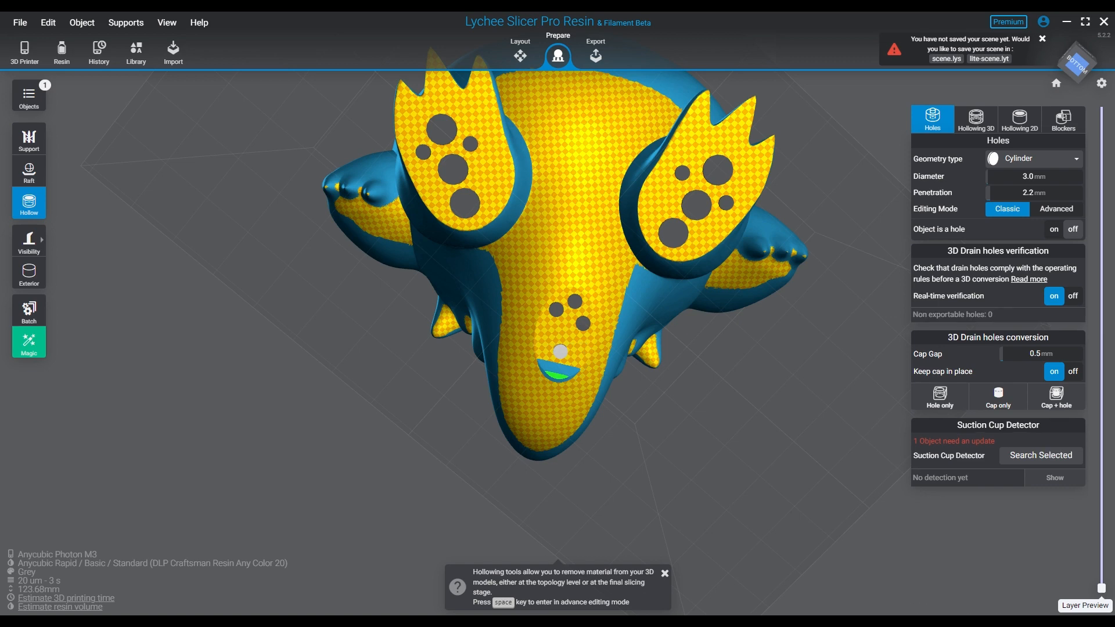
{"action": "left_click", "coordinate": [1056, 209]}
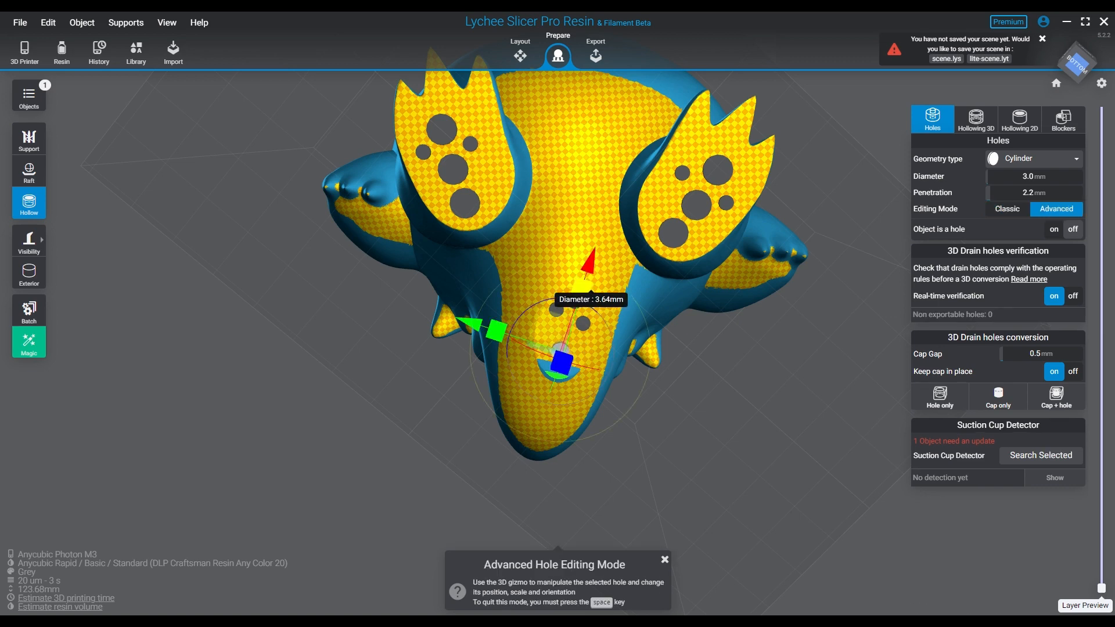